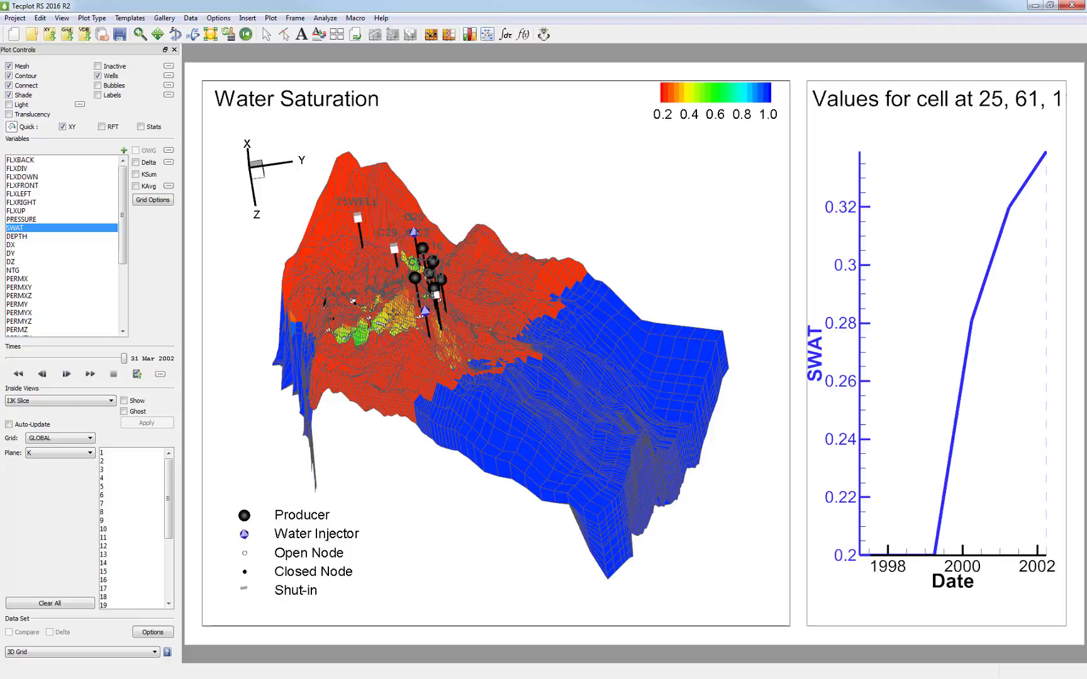
{"action": "mouse_move", "coordinate": [287, 247]}
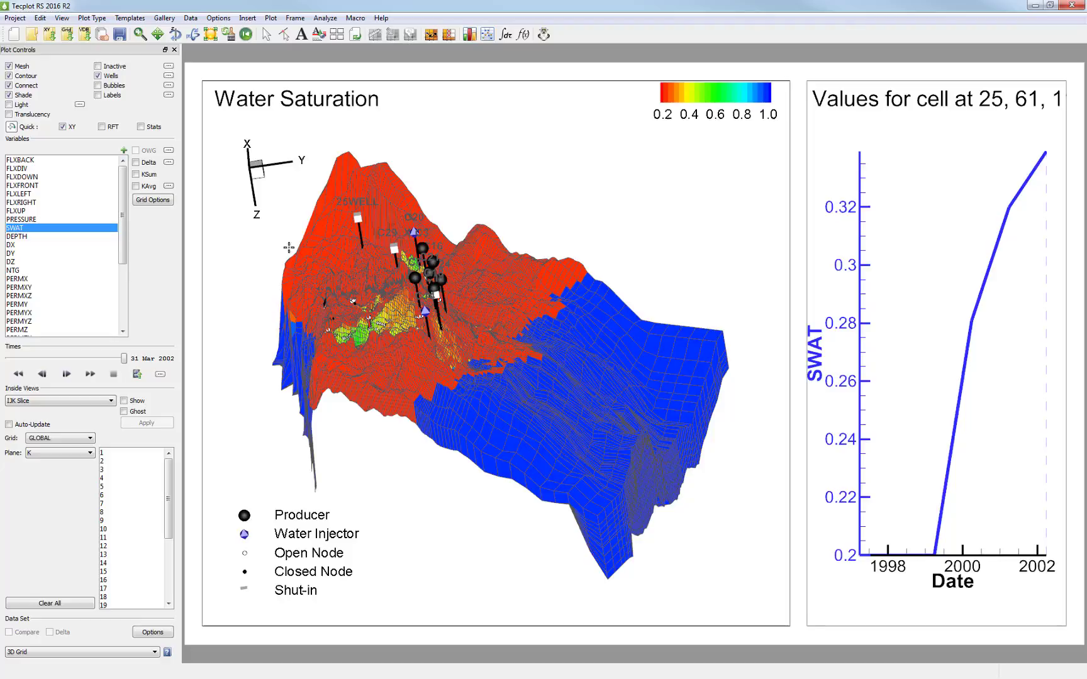
- Save the current water saturation view to the gallery under the name 'Quick XY - SWAT'
{"action": "left_click", "coordinate": [163, 18]}
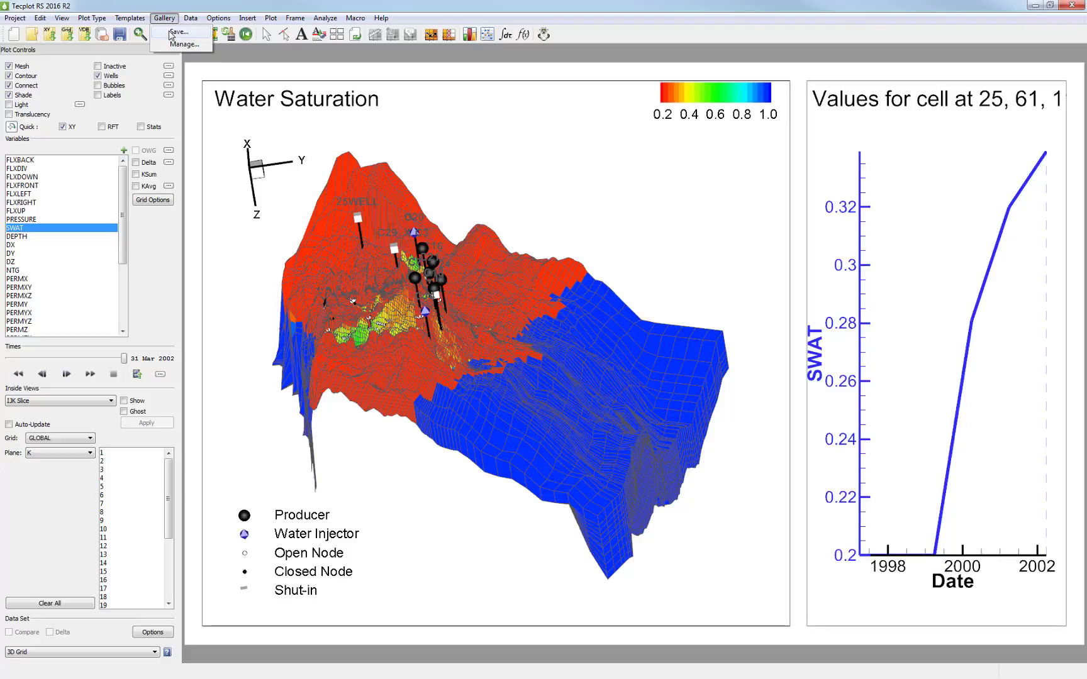
{"action": "left_click", "coordinate": [181, 32]}
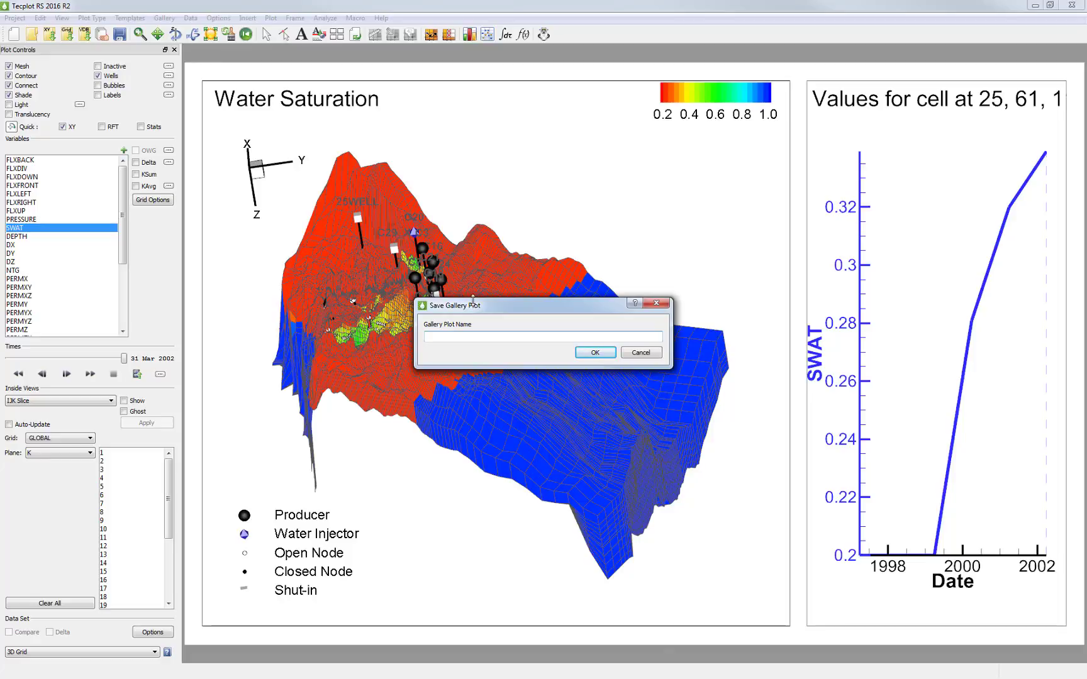
{"action": "type", "text": "Quick"}
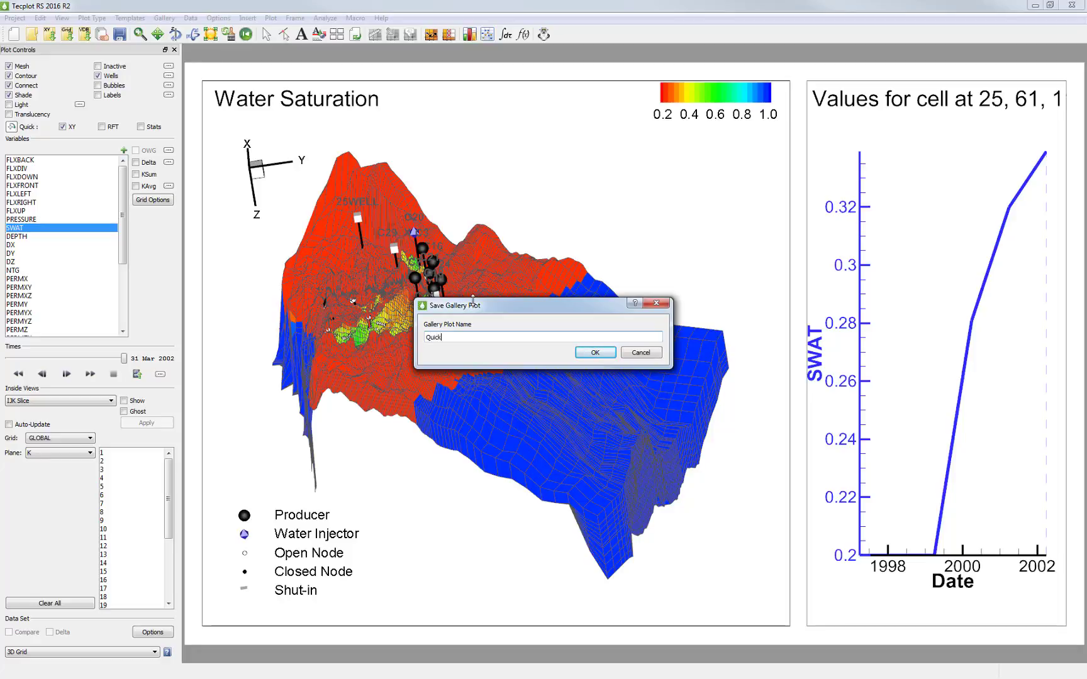
{"action": "type", "text": "XY"}
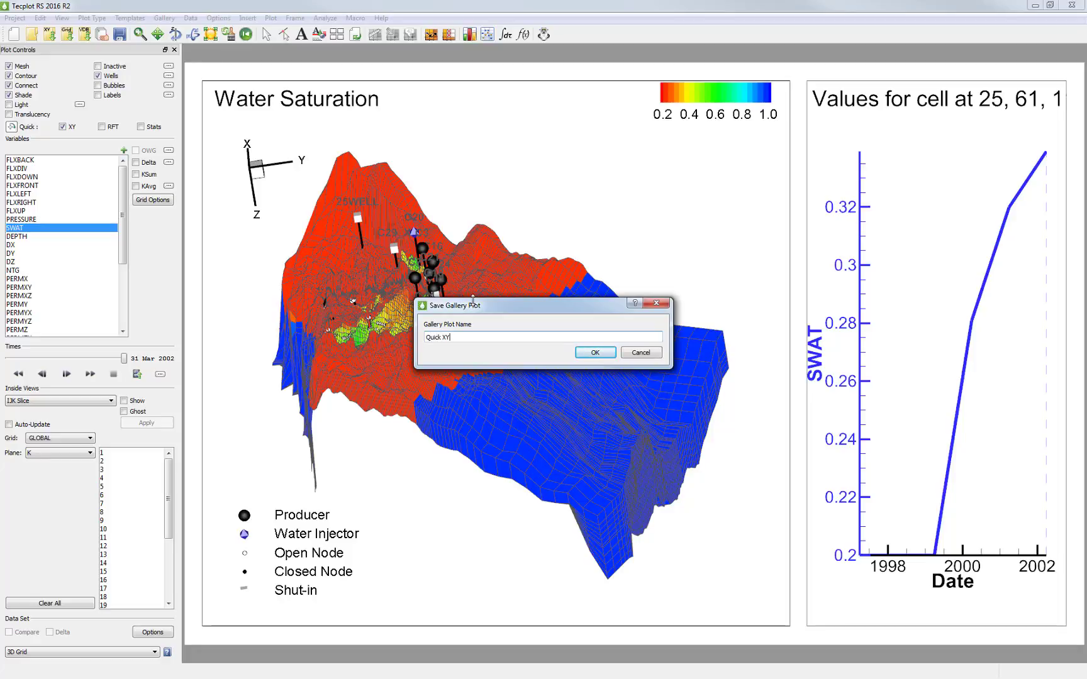
{"action": "type", "text": "- SWAT"}
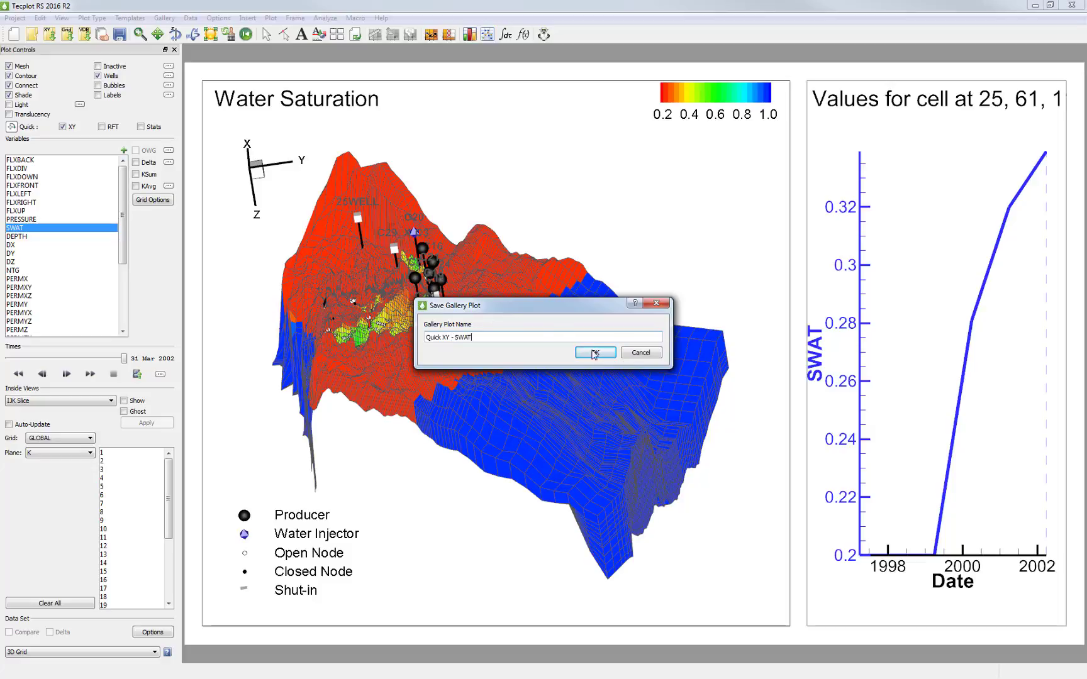
{"action": "left_click", "coordinate": [594, 352]}
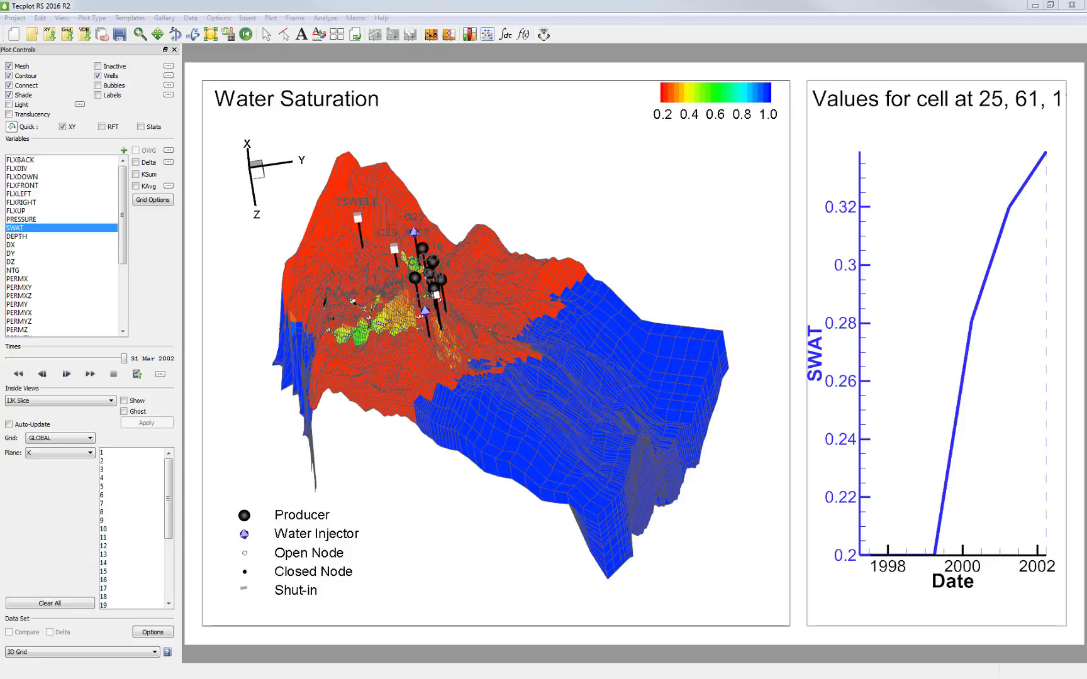
{"action": "left_click", "coordinate": [164, 18]}
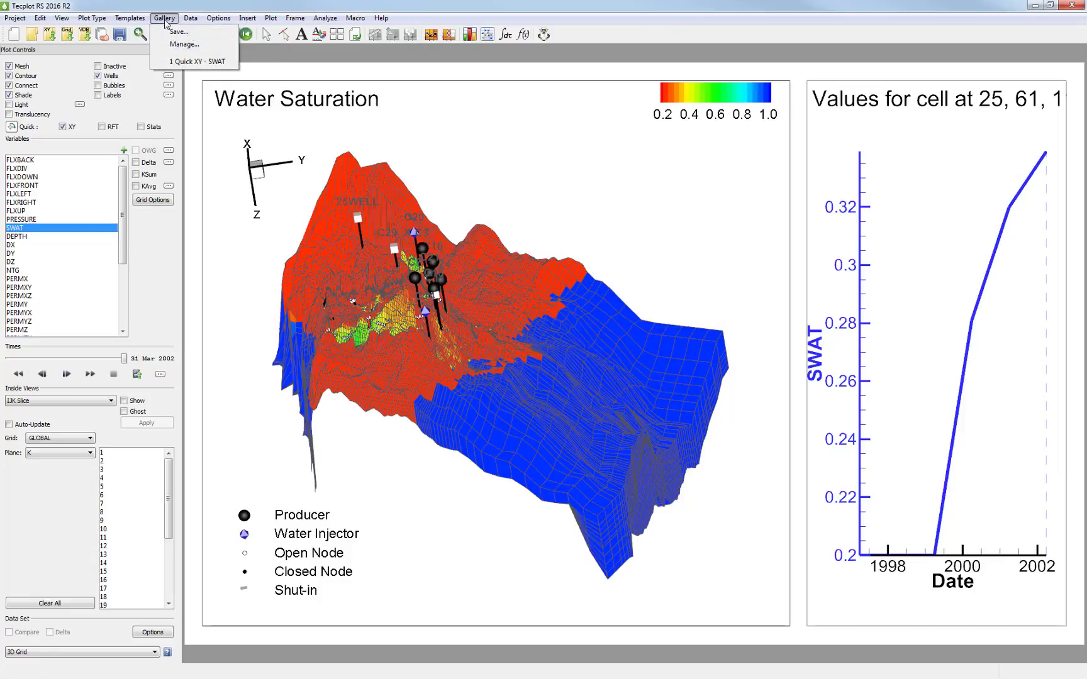
{"action": "left_click", "coordinate": [183, 44]}
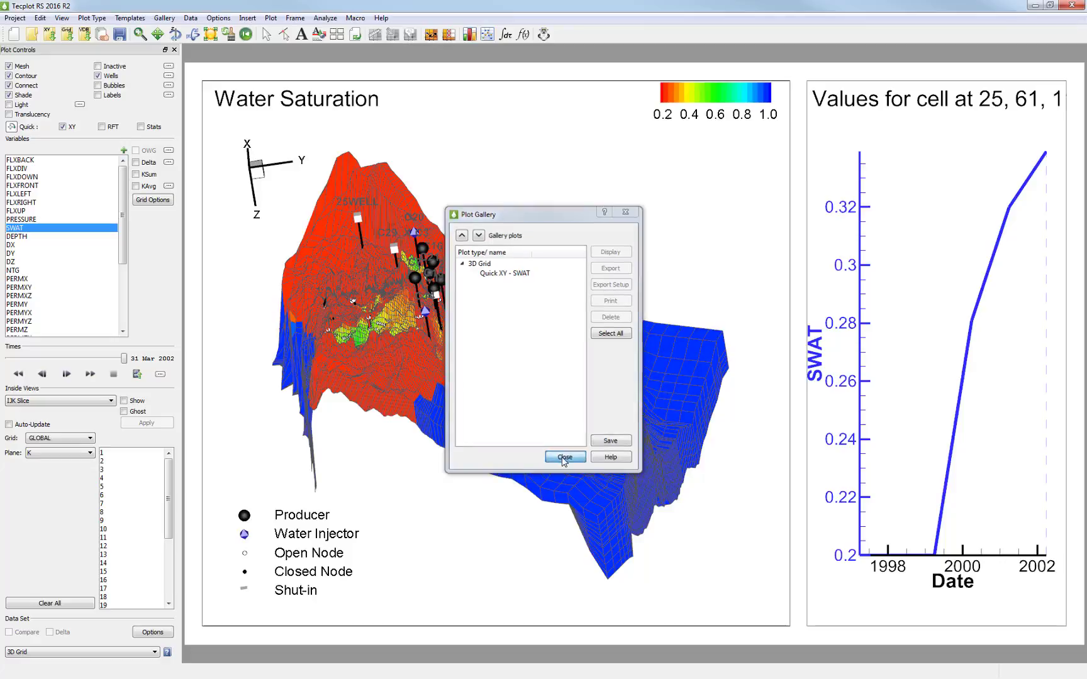
{"action": "left_click", "coordinate": [563, 457]}
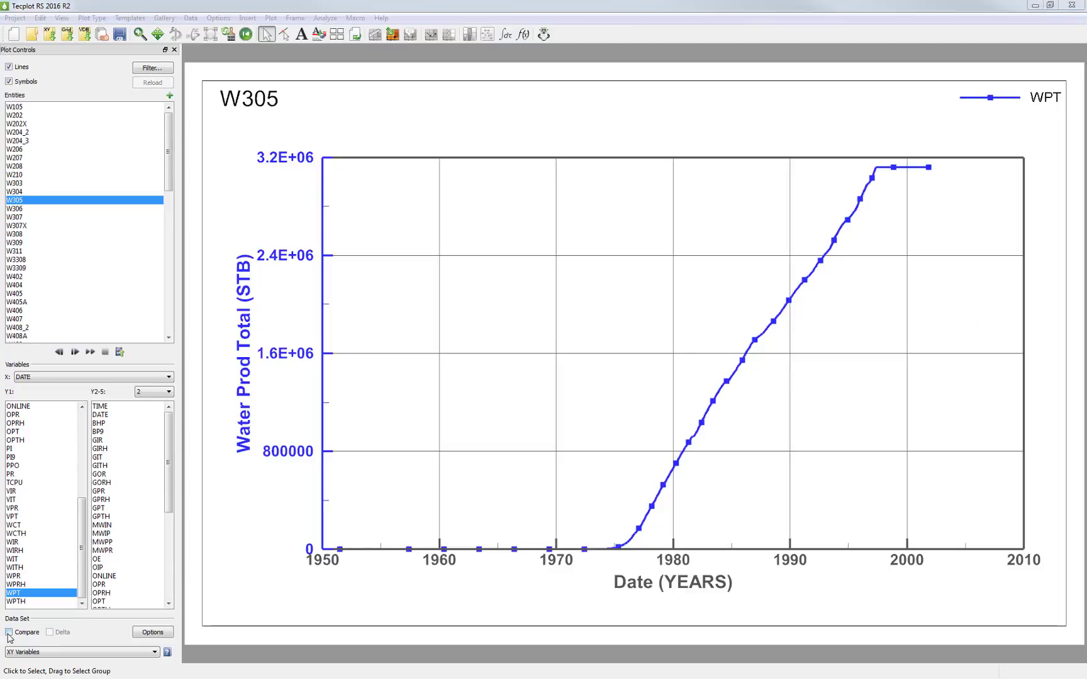
- Overlay history data on W305's WPT plot and save it as 'W305 - History Match - WPT'
{"action": "left_click", "coordinate": [9, 631]}
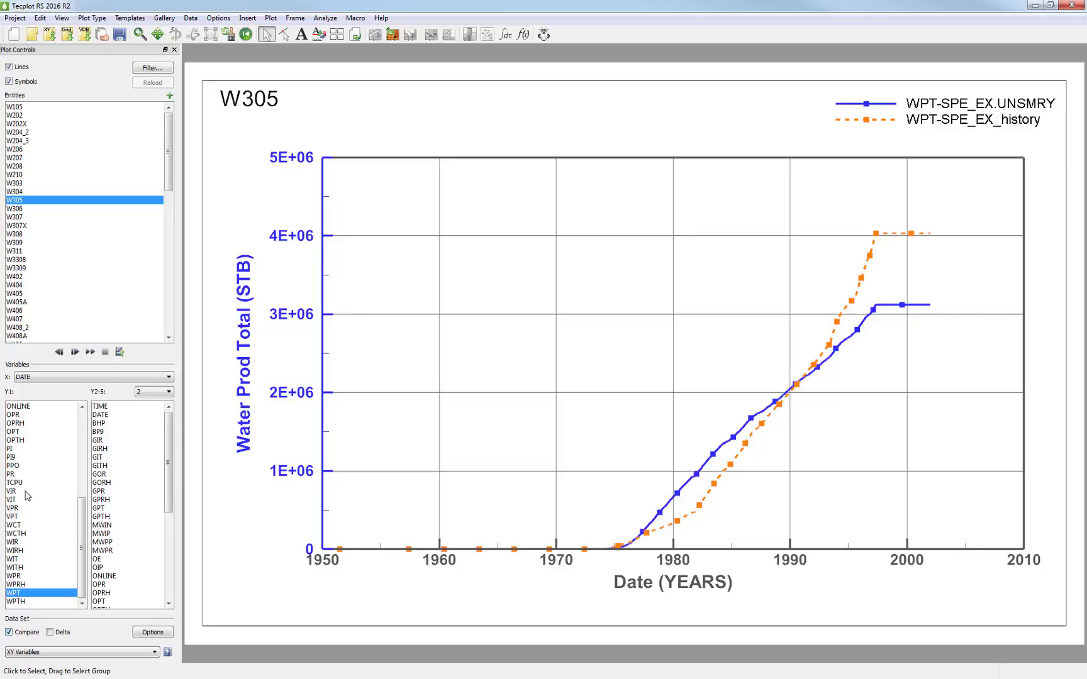
{"action": "left_click", "coordinate": [164, 18]}
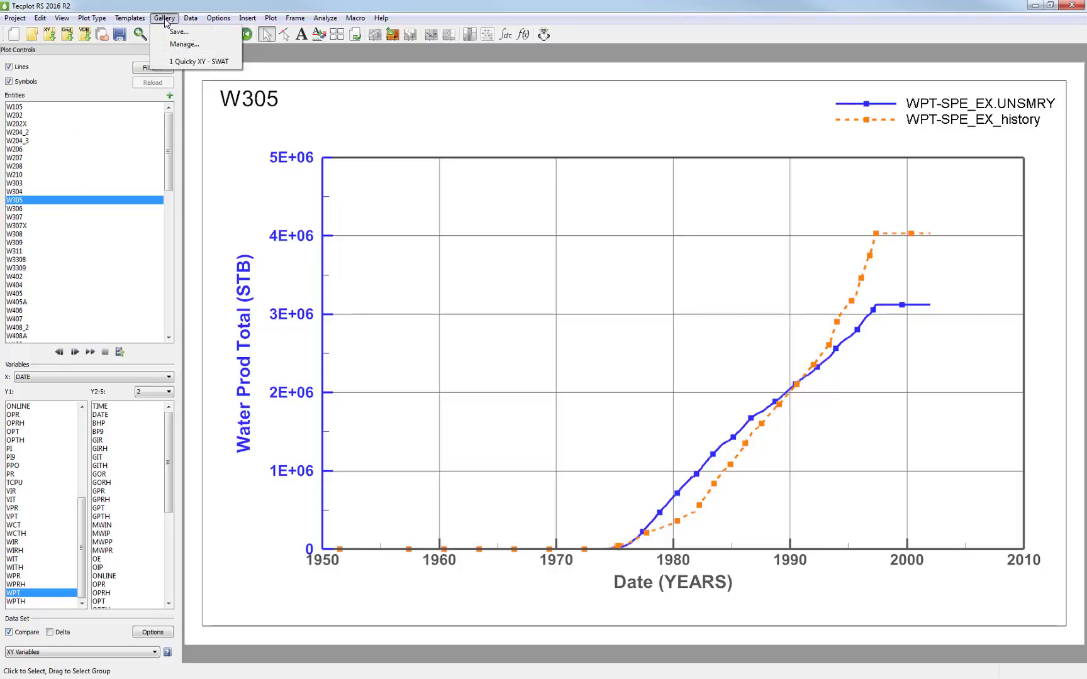
{"action": "left_click", "coordinate": [179, 31]}
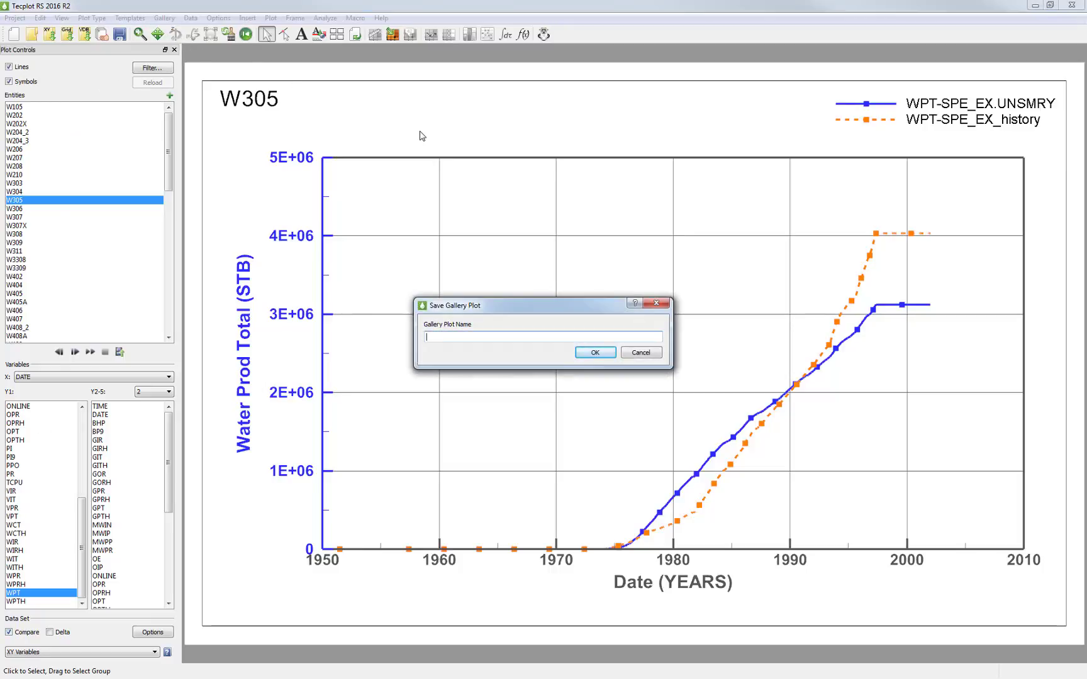
{"action": "type", "text": "W305 - History Match"}
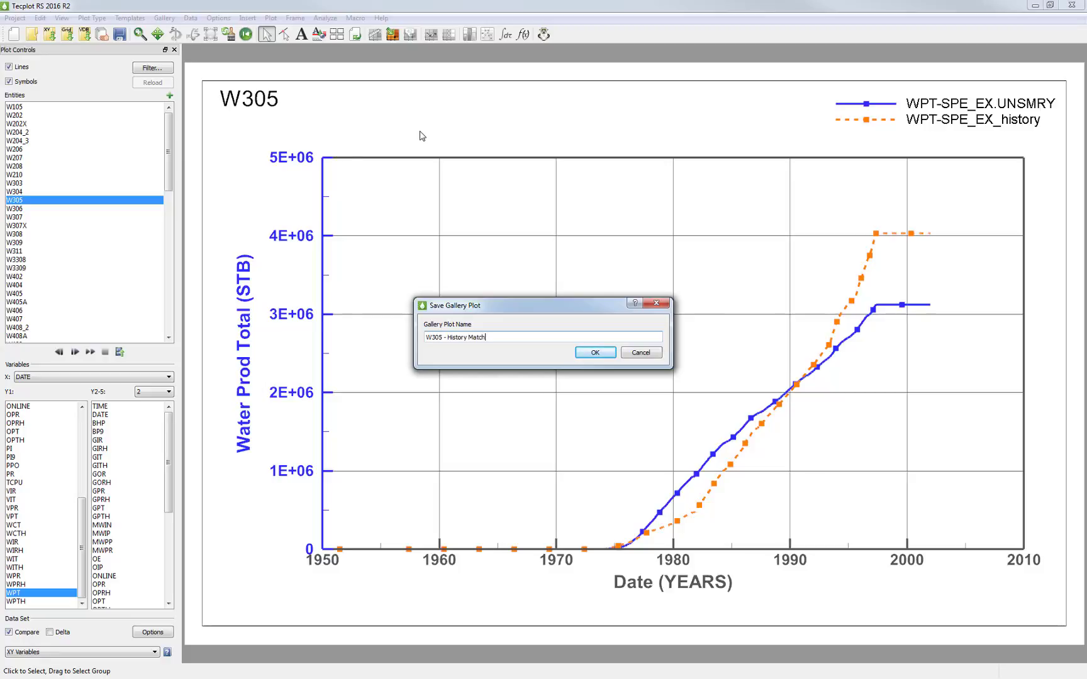
{"action": "type", "text": "-"}
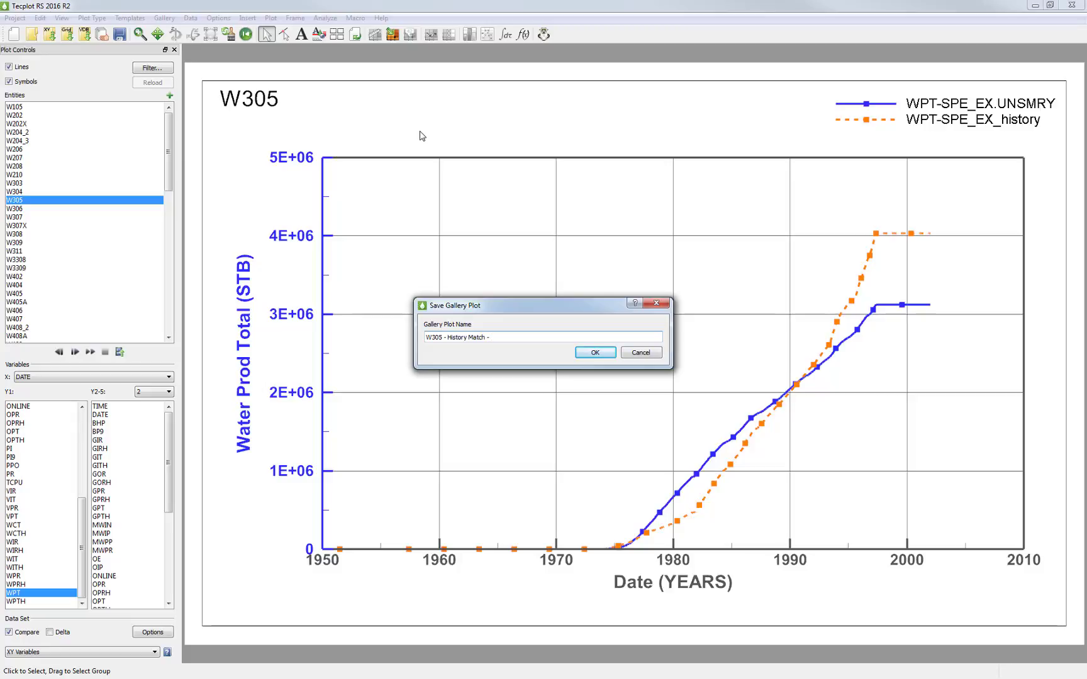
{"action": "type", "text": "- WPT"}
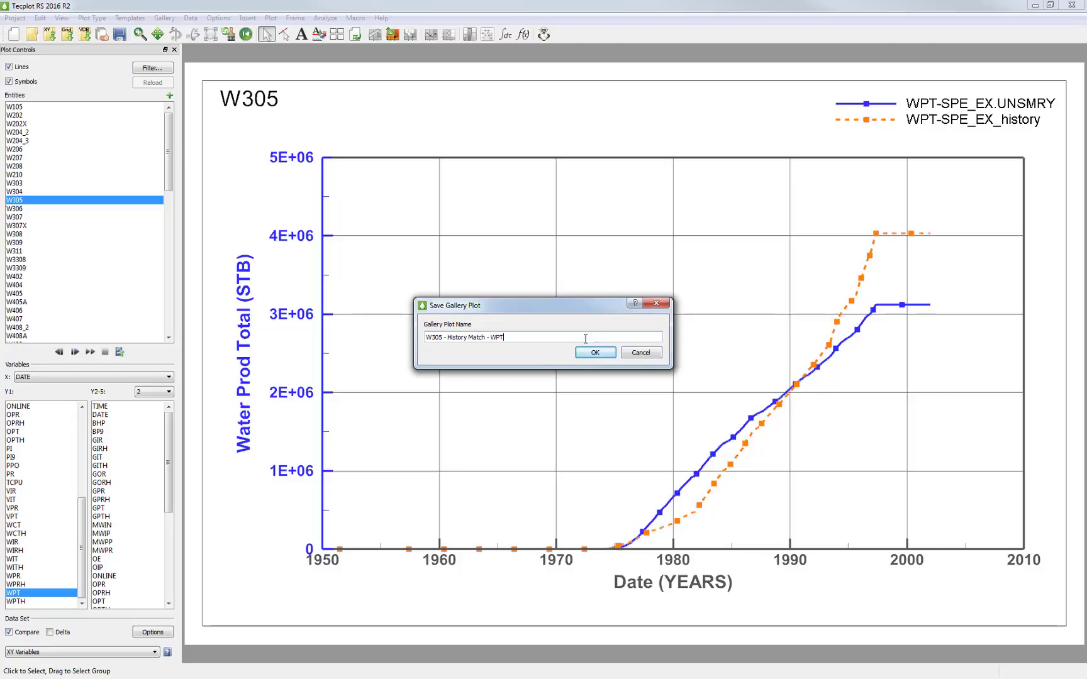
{"action": "left_click", "coordinate": [593, 352]}
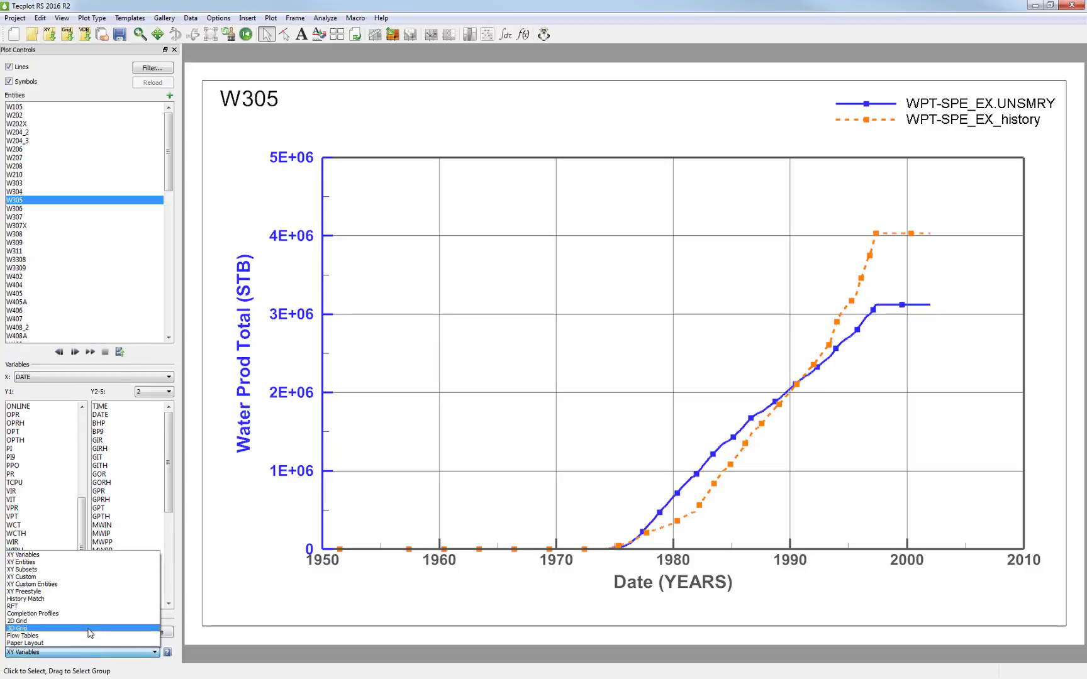
- Show a K-summed water saturation 3D grid map and save it as 'KSUM - SWAT'
{"action": "left_click", "coordinate": [17, 628]}
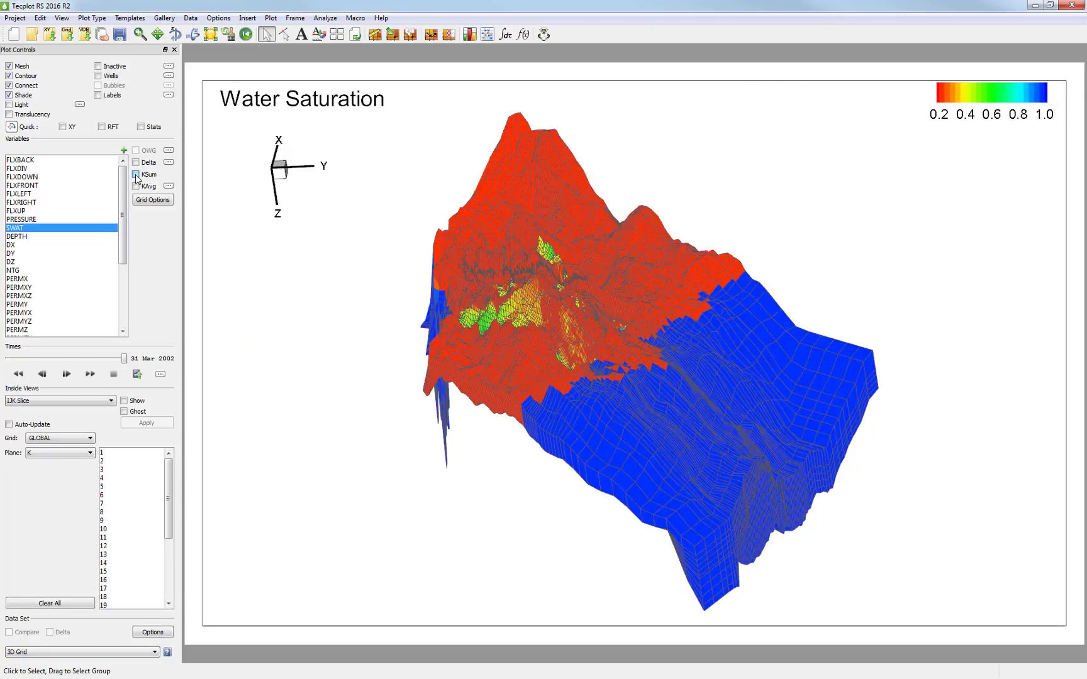
{"action": "left_click", "coordinate": [164, 17]}
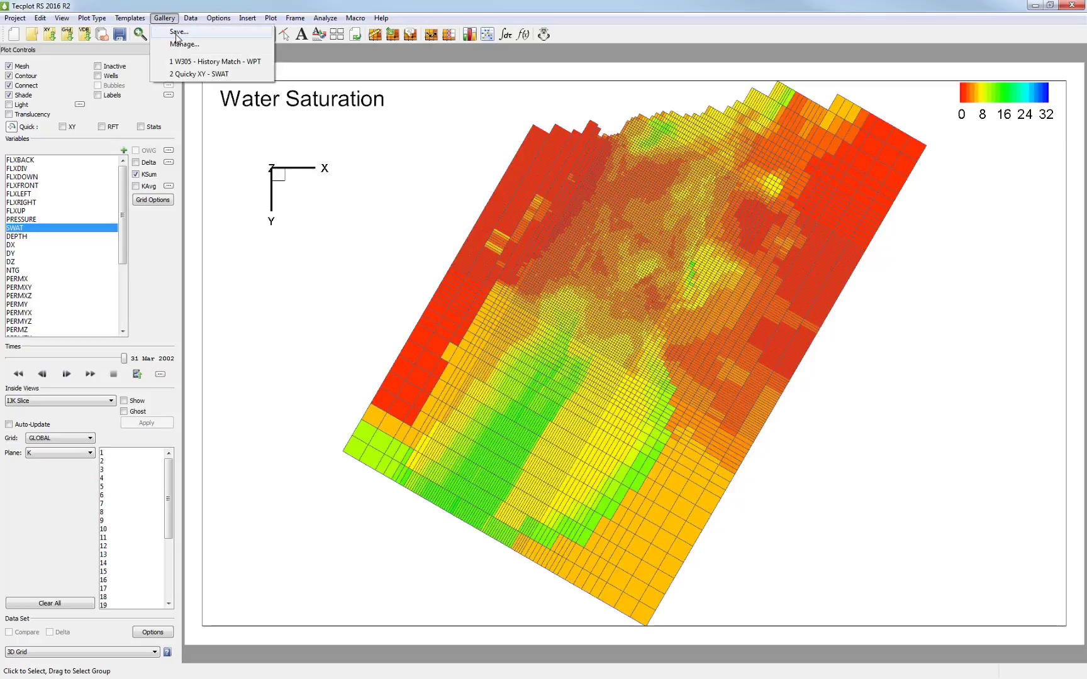
{"action": "left_click", "coordinate": [179, 32]}
{"action": "type", "text": "KSUM - SWAT"}
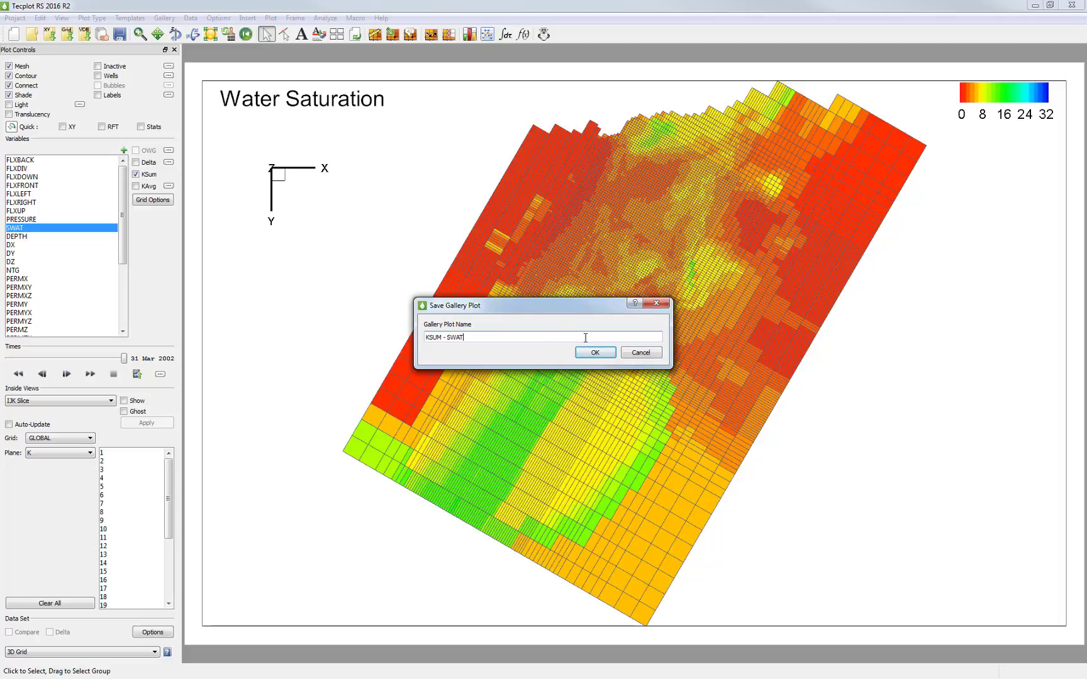
{"action": "left_click", "coordinate": [595, 352]}
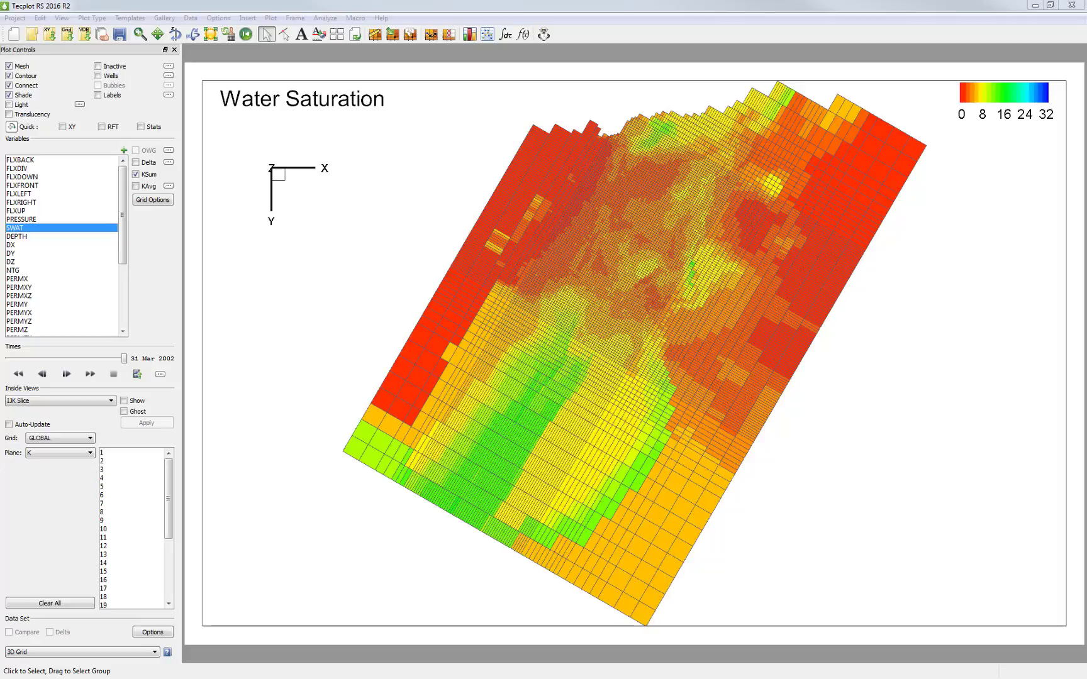
{"action": "mouse_move", "coordinate": [164, 18]}
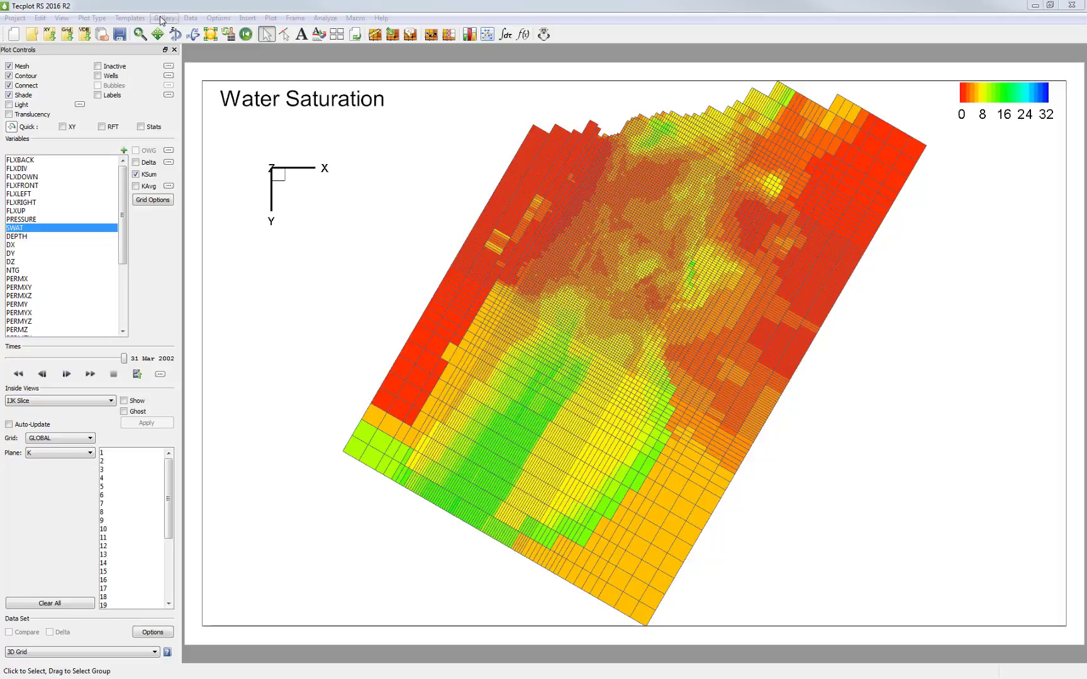
- Redisplay the saved 'Quick XY - SWAT' plot from the Plot Gallery and bring up its export settings
{"action": "left_click", "coordinate": [165, 17]}
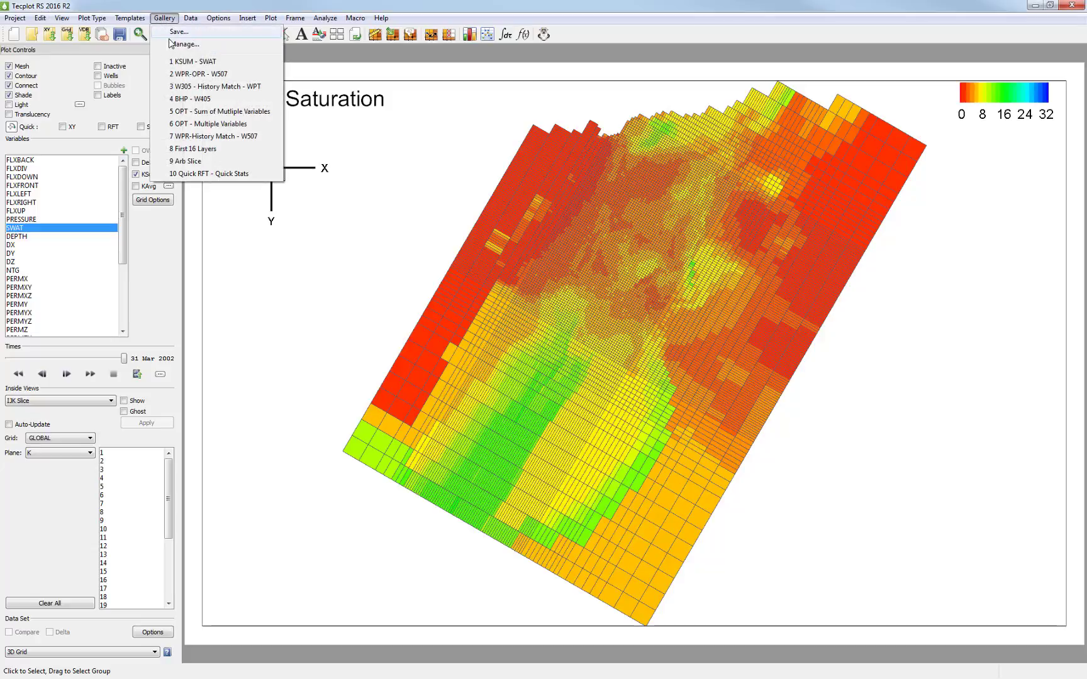
{"action": "left_click", "coordinate": [184, 43]}
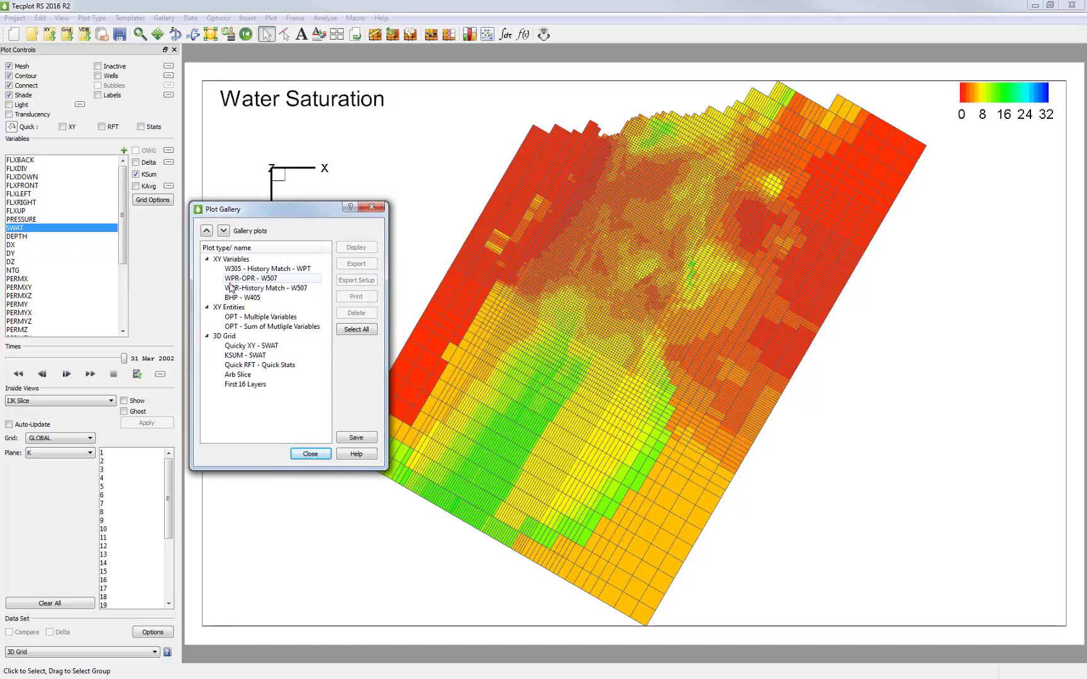
{"action": "left_click", "coordinate": [237, 374]}
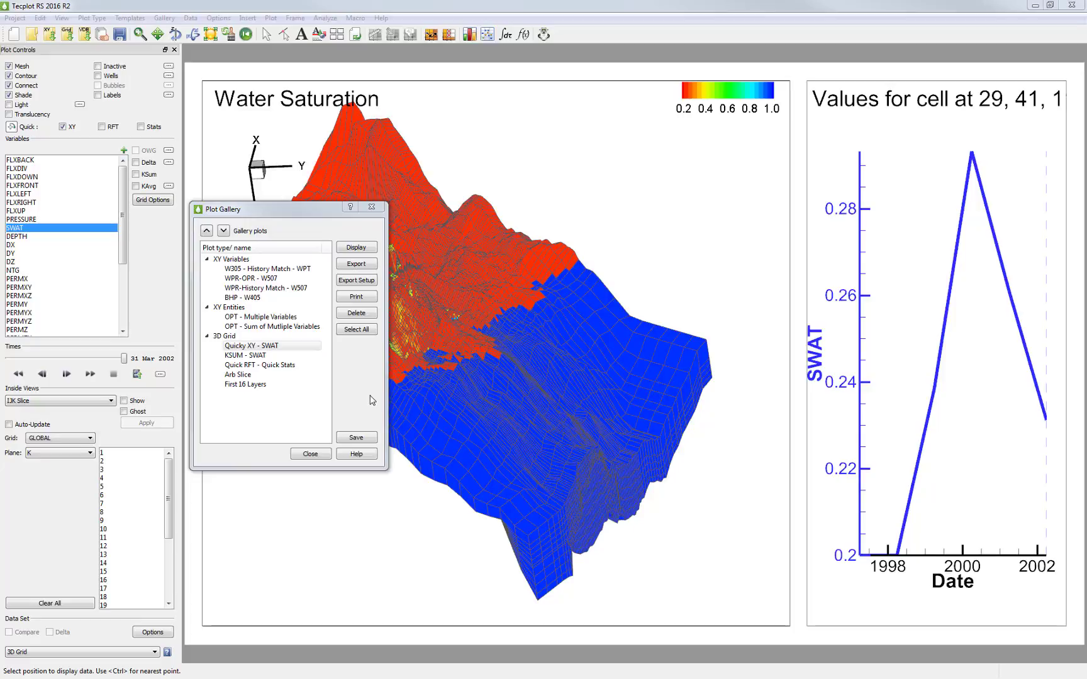
{"action": "mouse_move", "coordinate": [358, 340]}
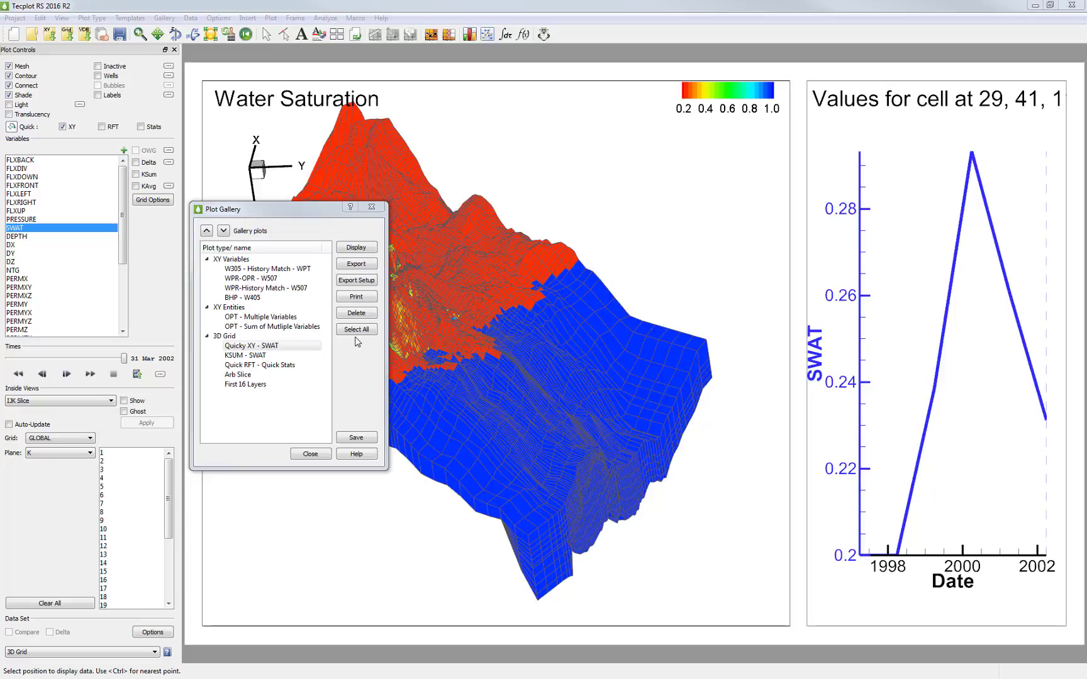
{"action": "left_click", "coordinate": [355, 279]}
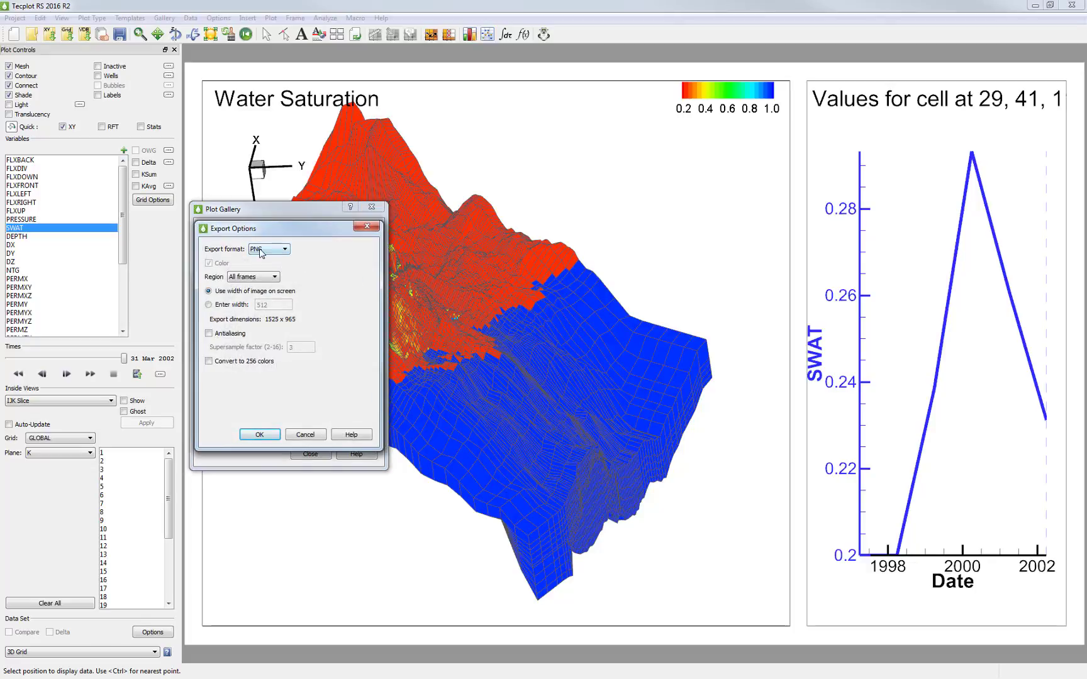
- Set the gallery export format to JPEG and select every gallery plot for export
{"action": "left_click", "coordinate": [281, 249]}
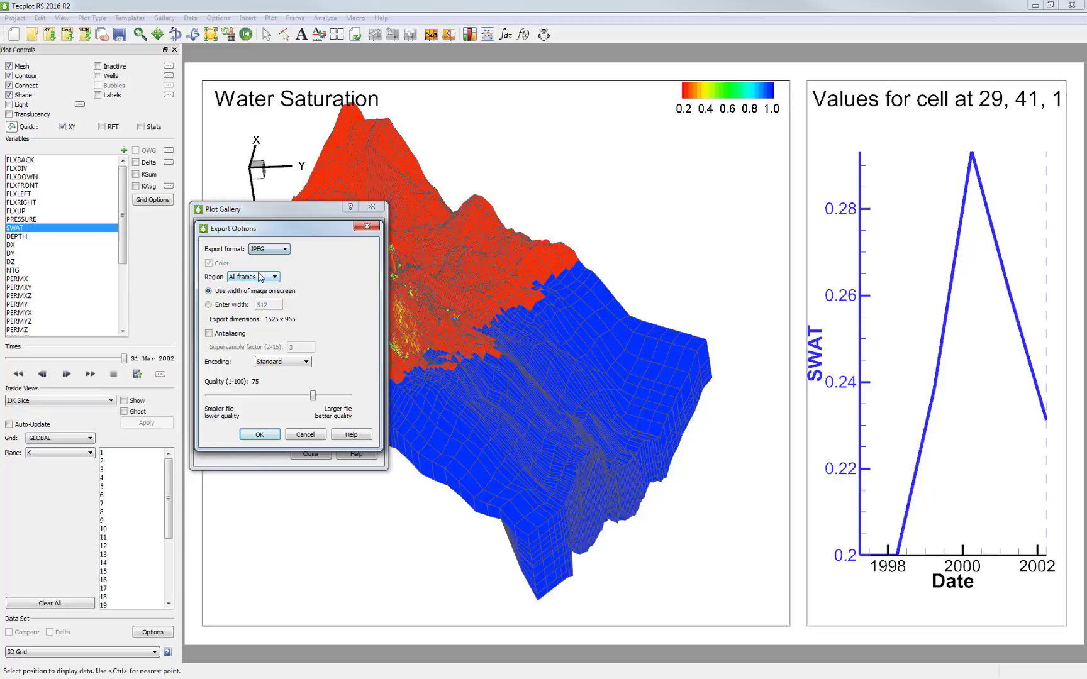
{"action": "left_click", "coordinate": [260, 434]}
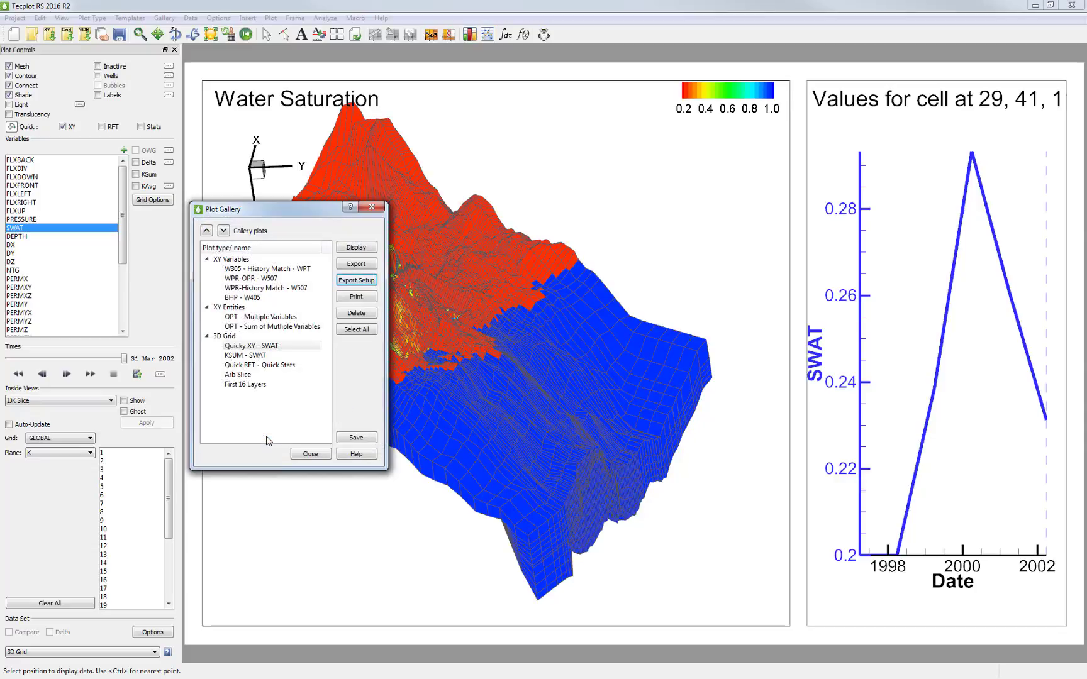
{"action": "left_click", "coordinate": [245, 374]}
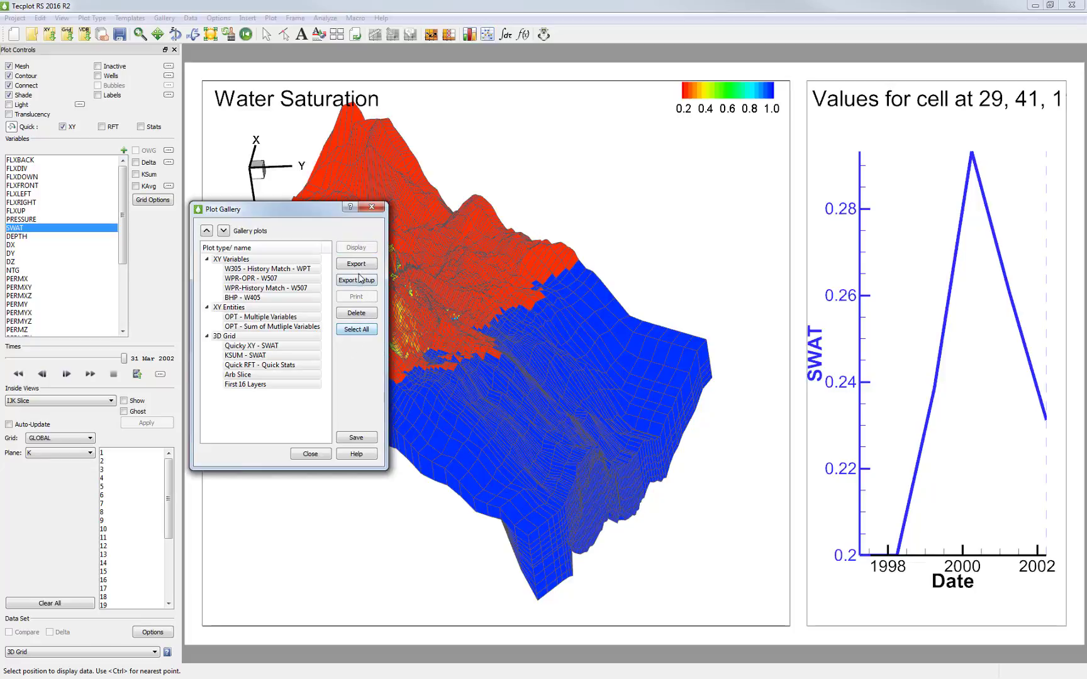
- Export all selected gallery plots as JPEG images into the Test Images folder
{"action": "left_click", "coordinate": [355, 264]}
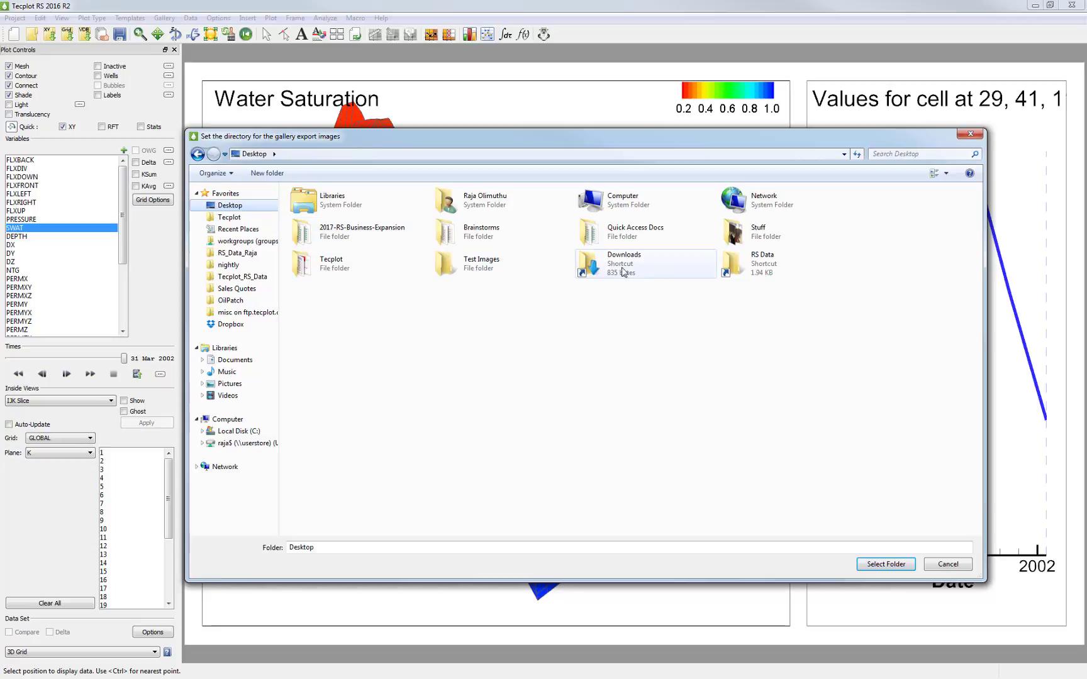
{"action": "double_click", "coordinate": [481, 263]}
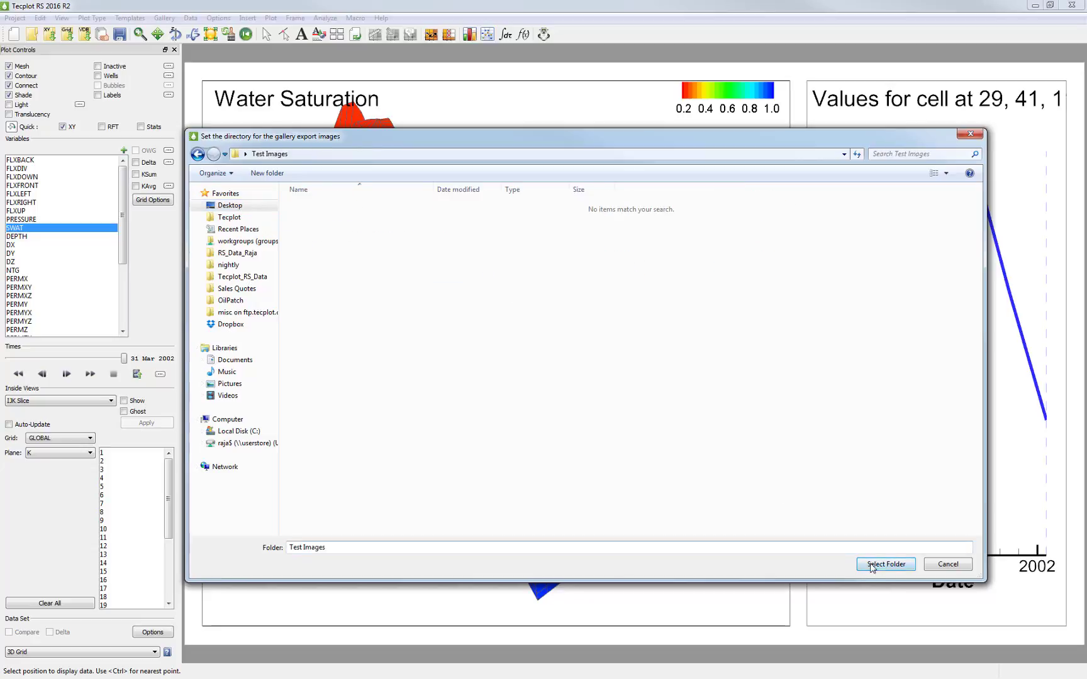
{"action": "left_click", "coordinate": [883, 563]}
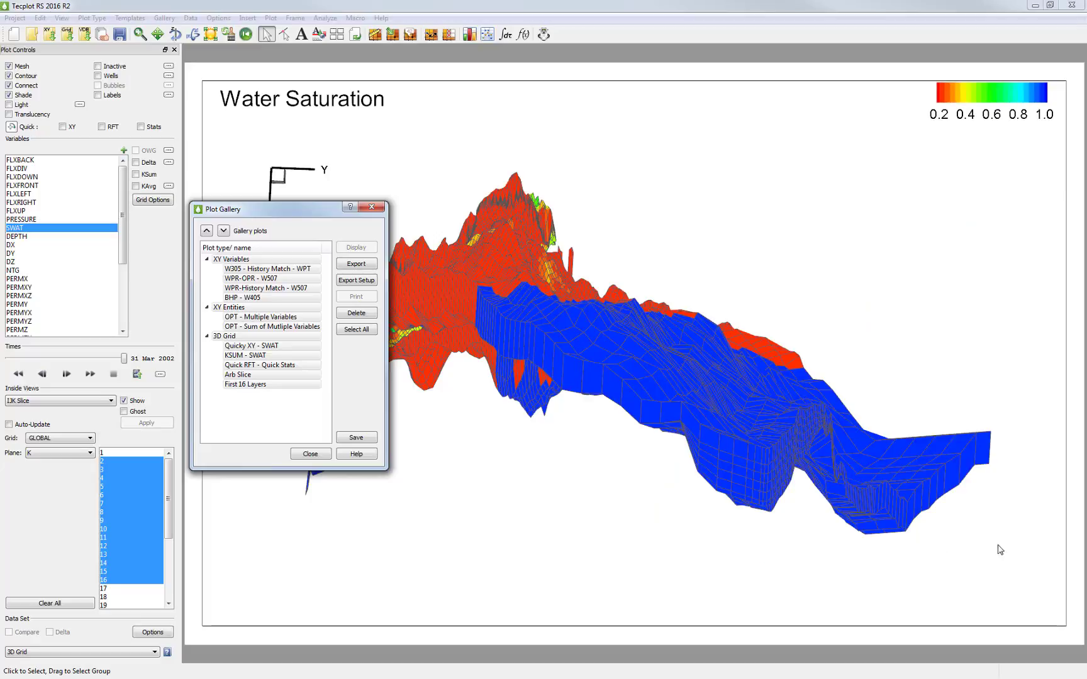
{"action": "left_click", "coordinate": [310, 454]}
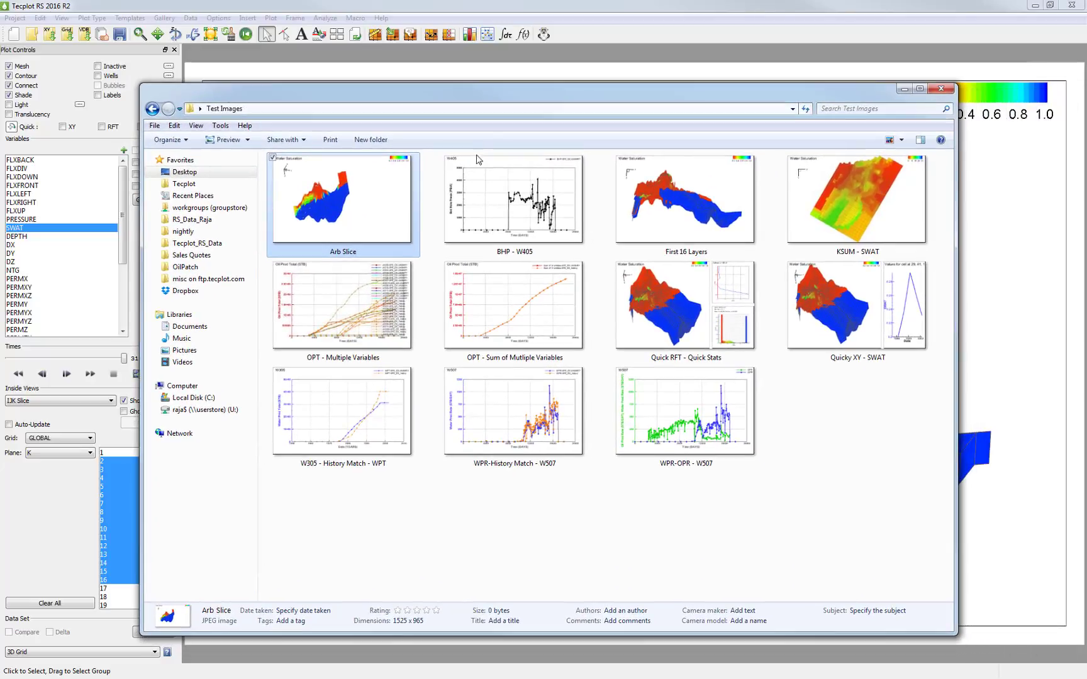
- View Arb Slice.jpg and the next few exported images in Windows Photo Viewer, then close it
{"action": "double_click", "coordinate": [343, 201]}
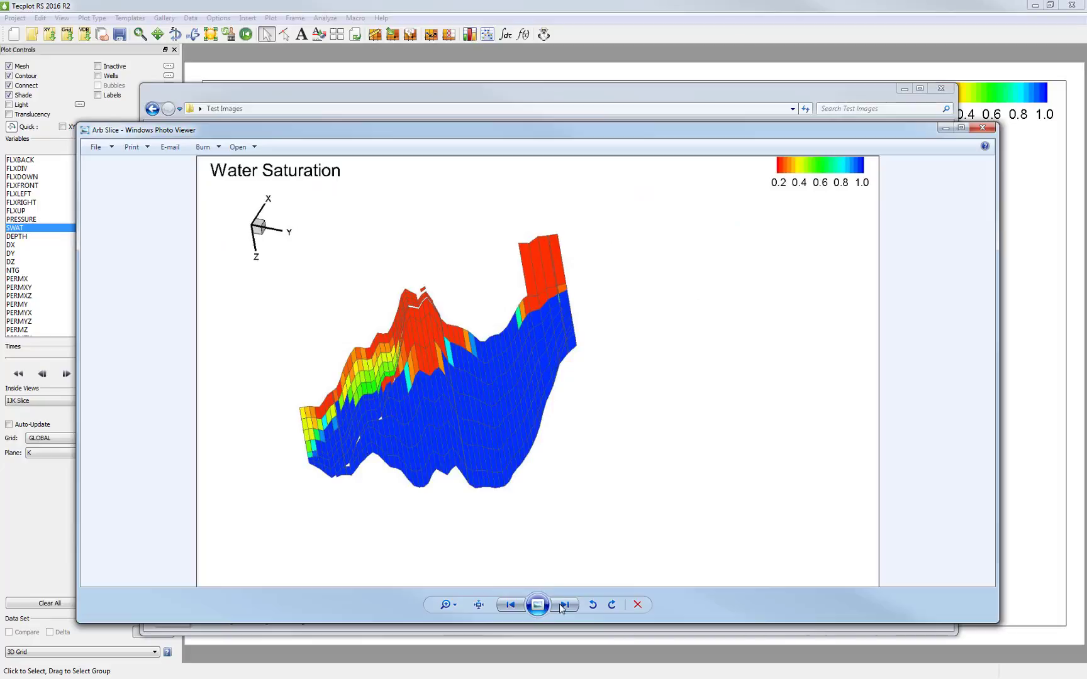
{"action": "left_click", "coordinate": [564, 604]}
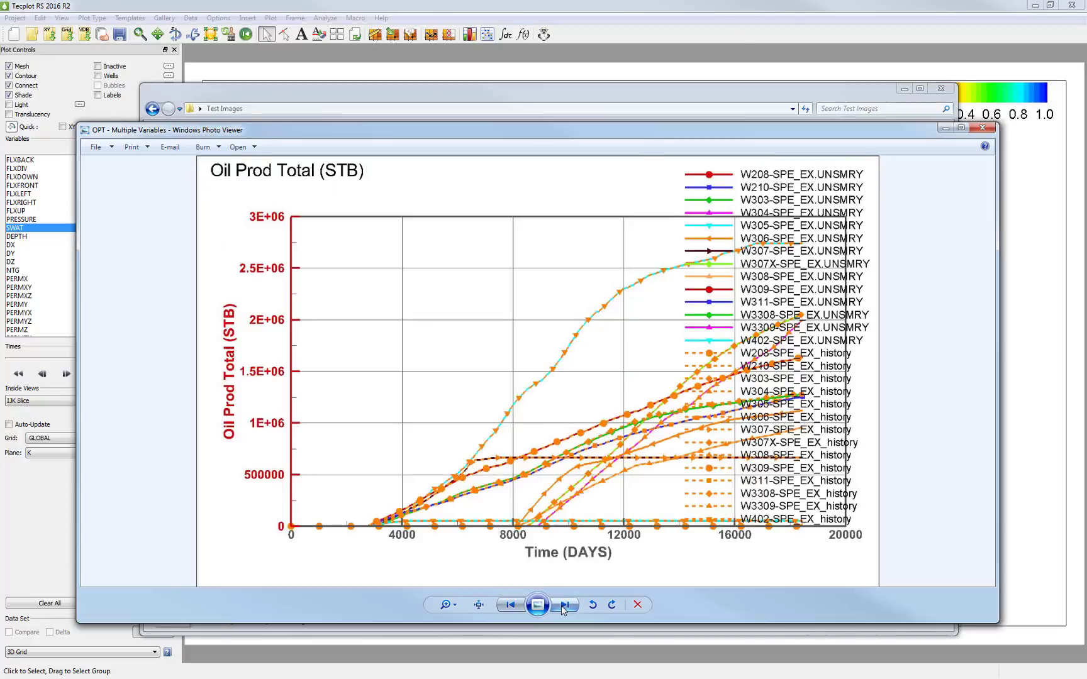
{"action": "left_click", "coordinate": [565, 604]}
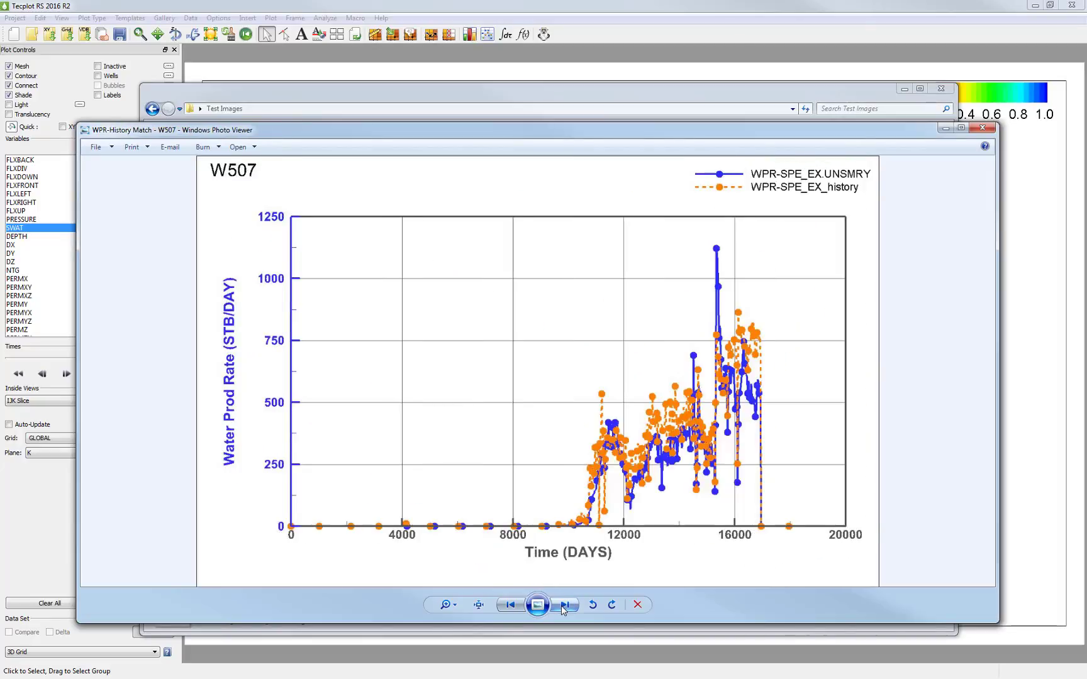
{"action": "left_click", "coordinate": [564, 604]}
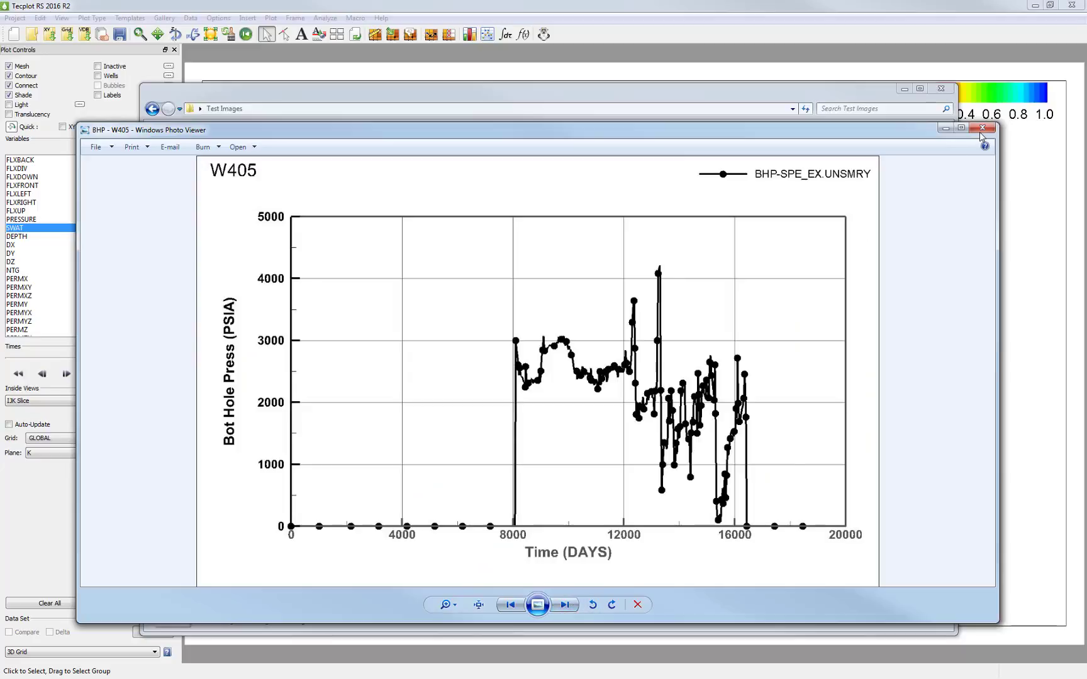
{"action": "left_click", "coordinate": [981, 128]}
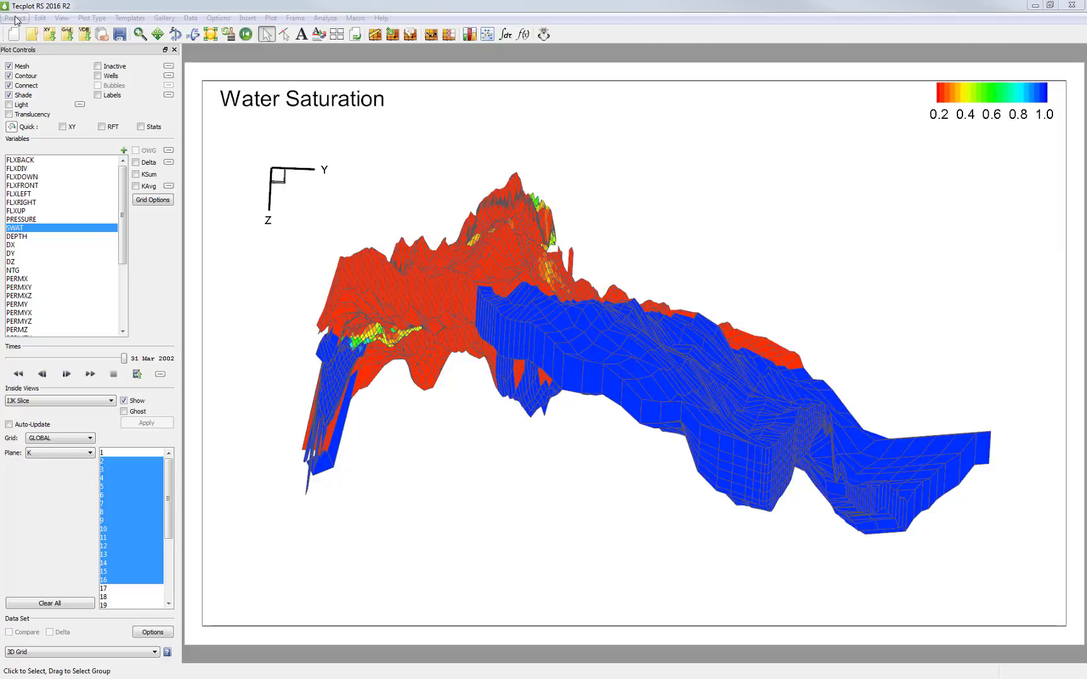
- In Project > Swap Files, choose f31b.grid as the swap file for the f31a grid
{"action": "left_click", "coordinate": [14, 18]}
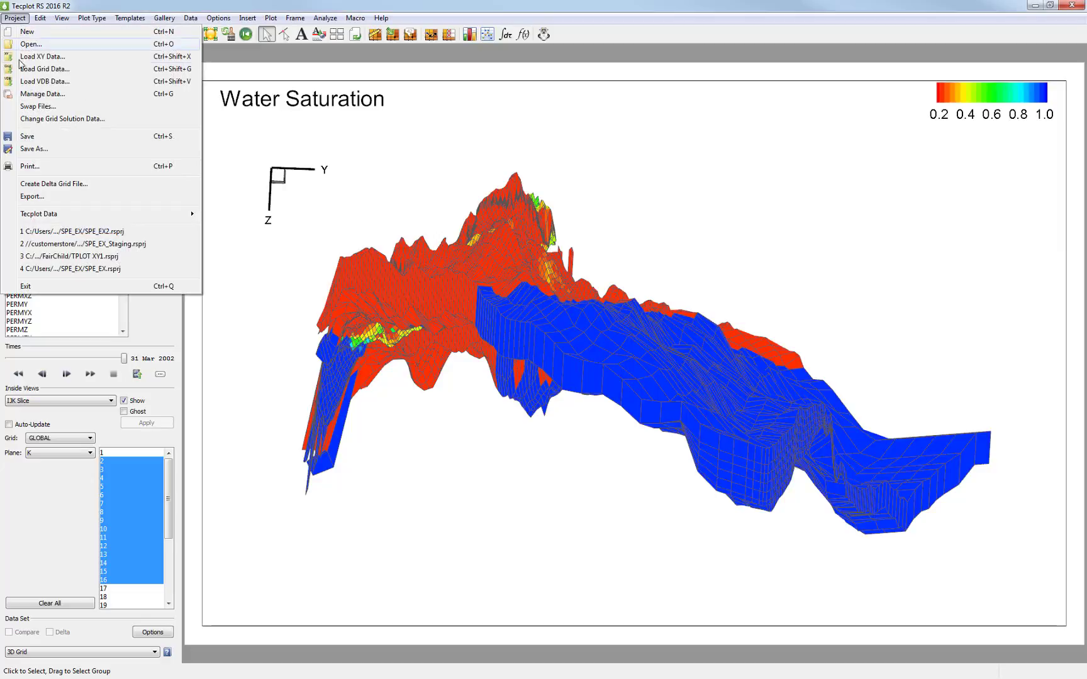
{"action": "left_click", "coordinate": [39, 106]}
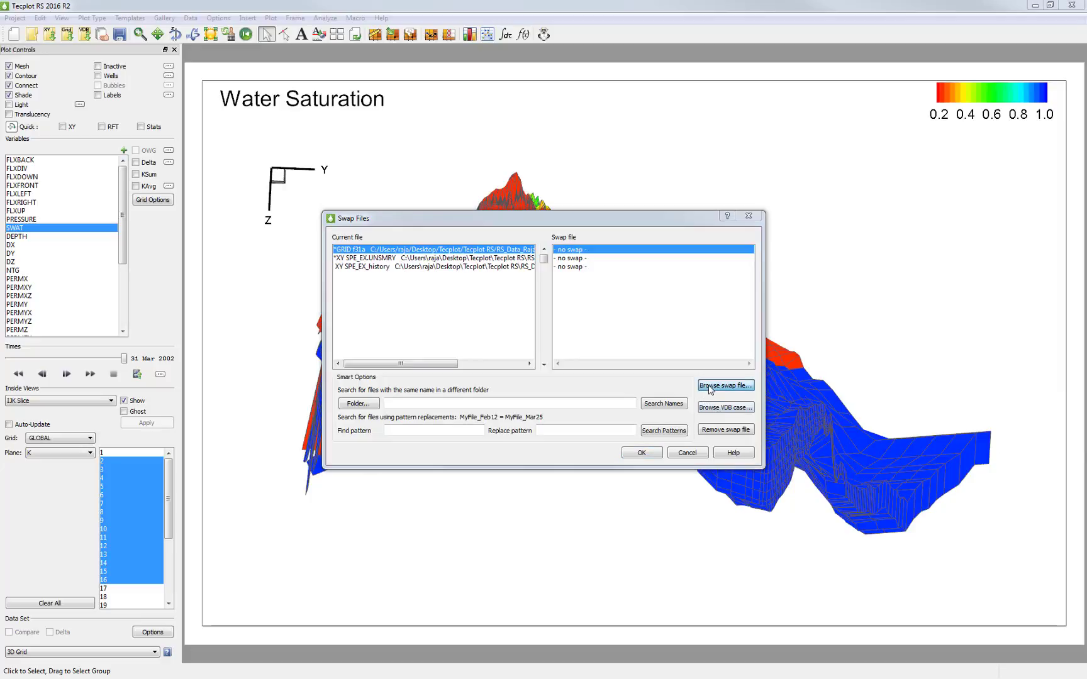
{"action": "left_click", "coordinate": [725, 385]}
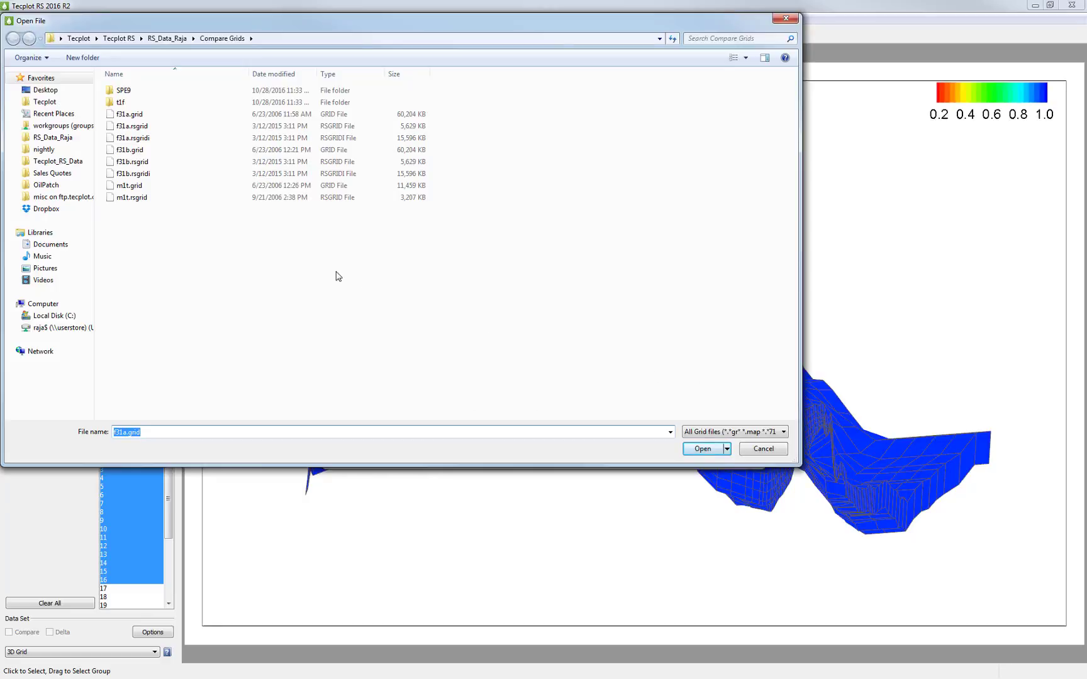
{"action": "left_click", "coordinate": [702, 448]}
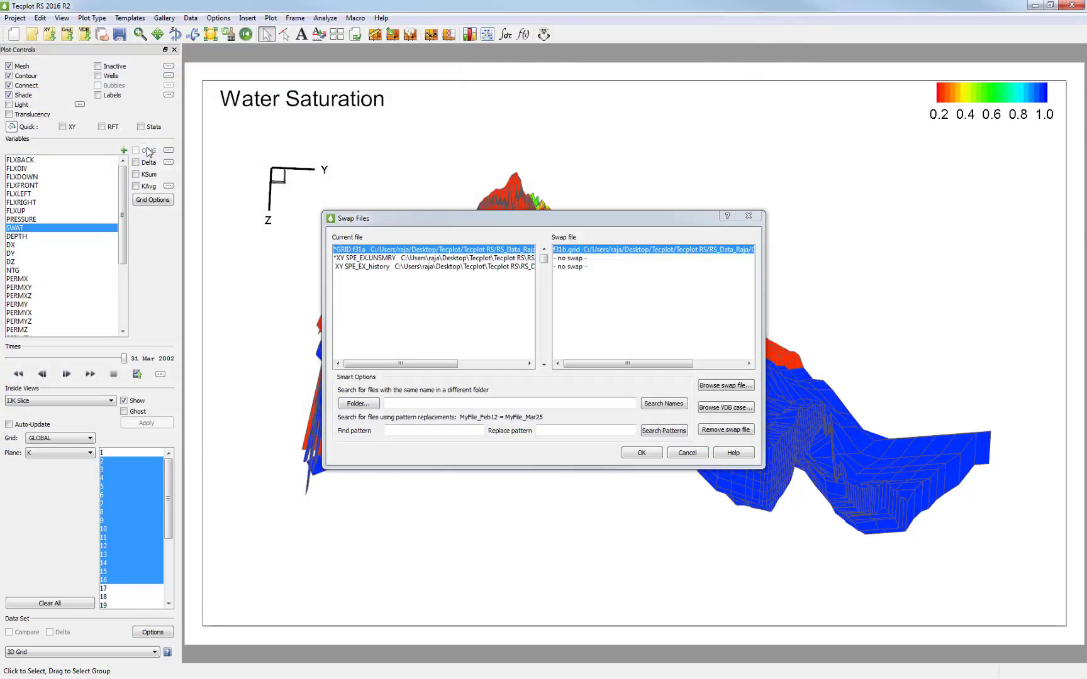
{"action": "mouse_move", "coordinate": [627, 381]}
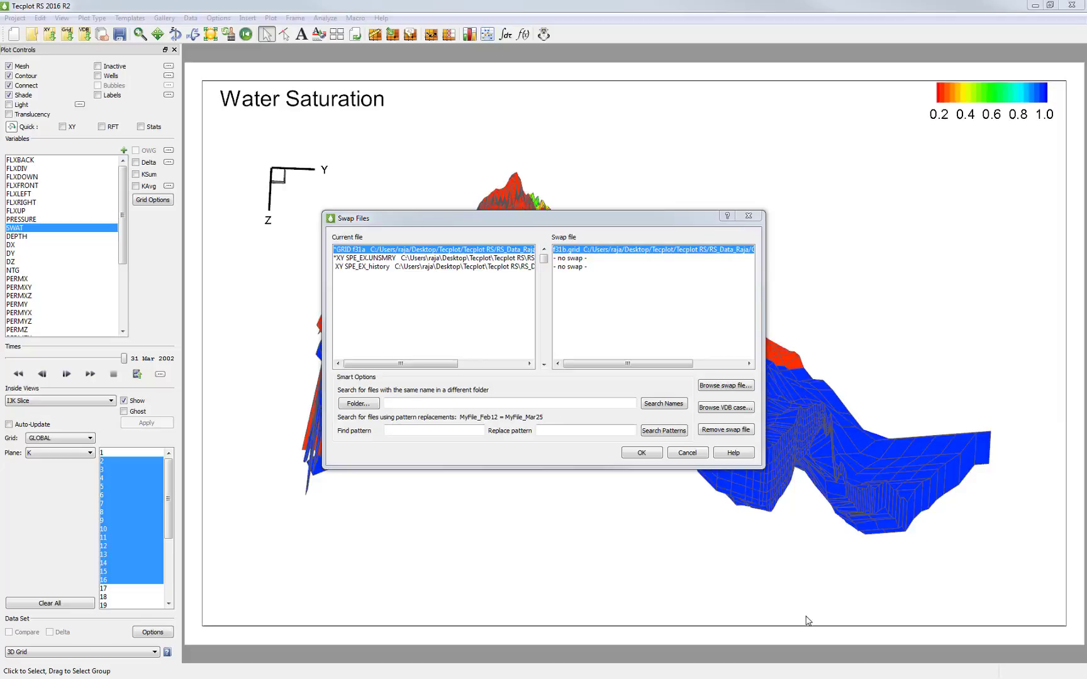
{"action": "mouse_move", "coordinate": [637, 489]}
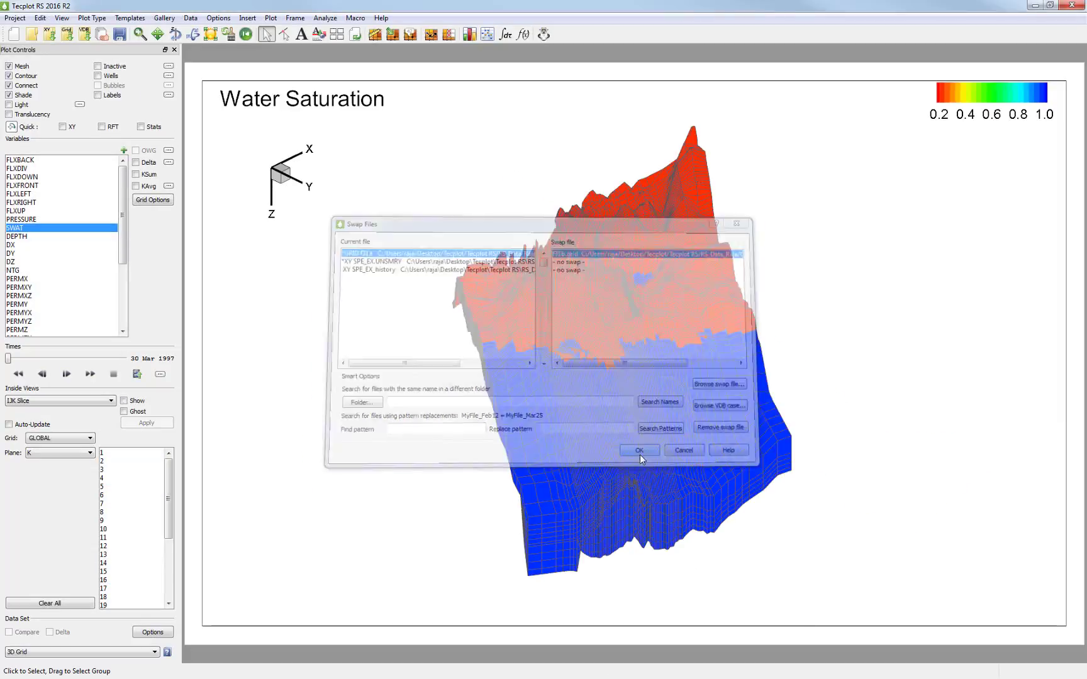
- Apply the f31b.grid swap and redisplay the gallery's Quicky XY - SWAT view on the new grid
{"action": "left_click", "coordinate": [638, 449]}
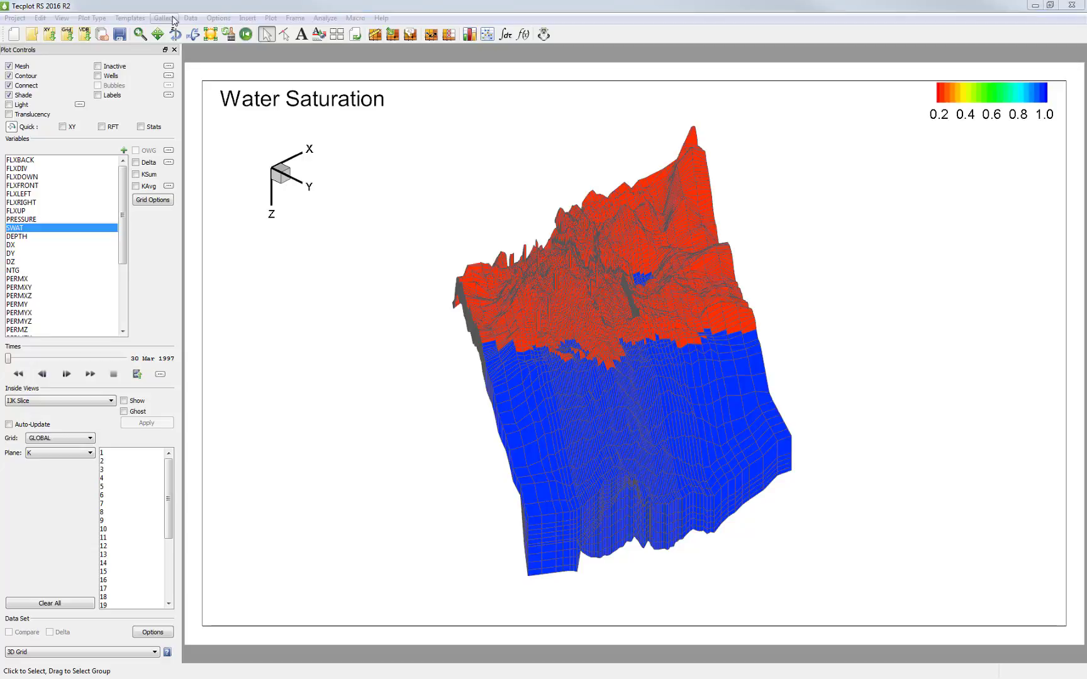
{"action": "left_click", "coordinate": [164, 18]}
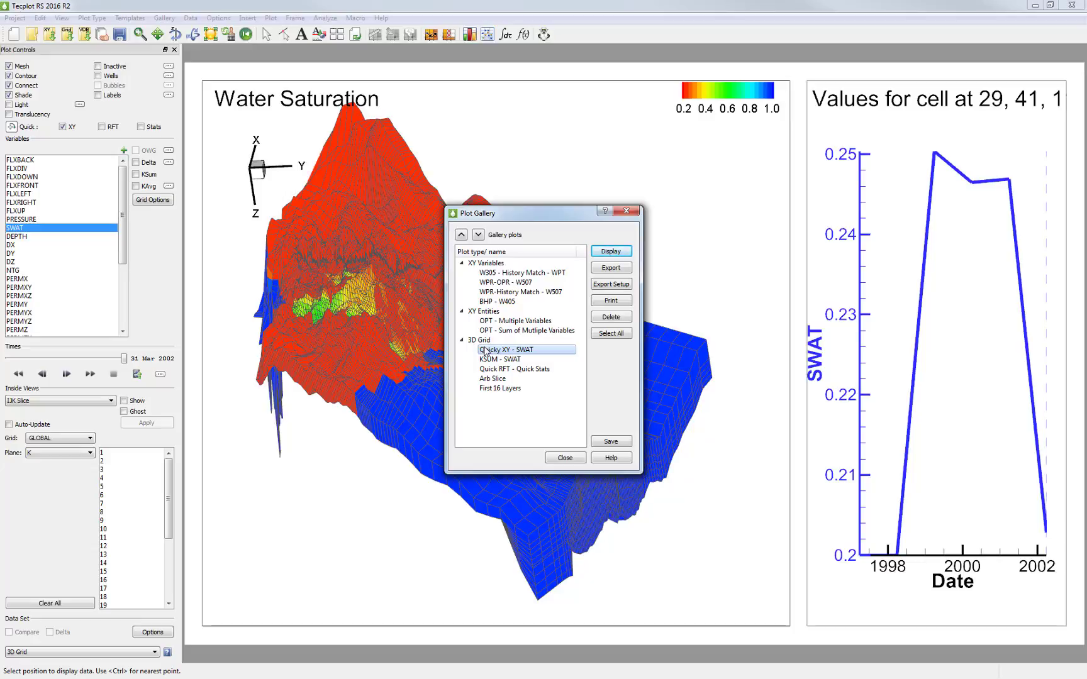
{"action": "left_click", "coordinate": [515, 368]}
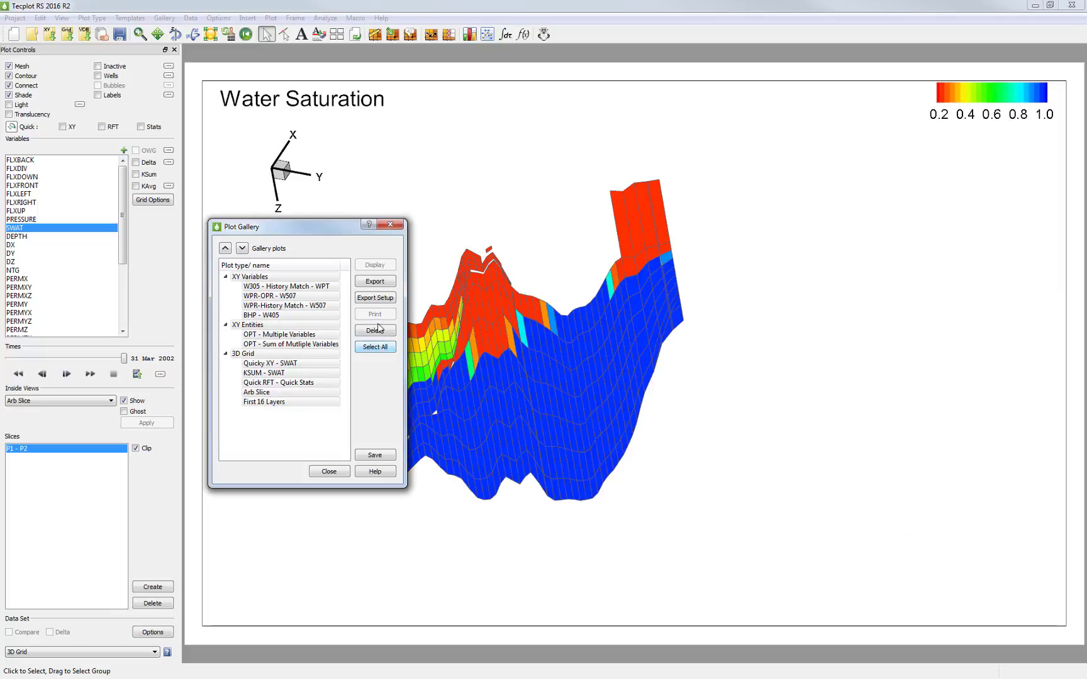
{"action": "left_click", "coordinate": [374, 297]}
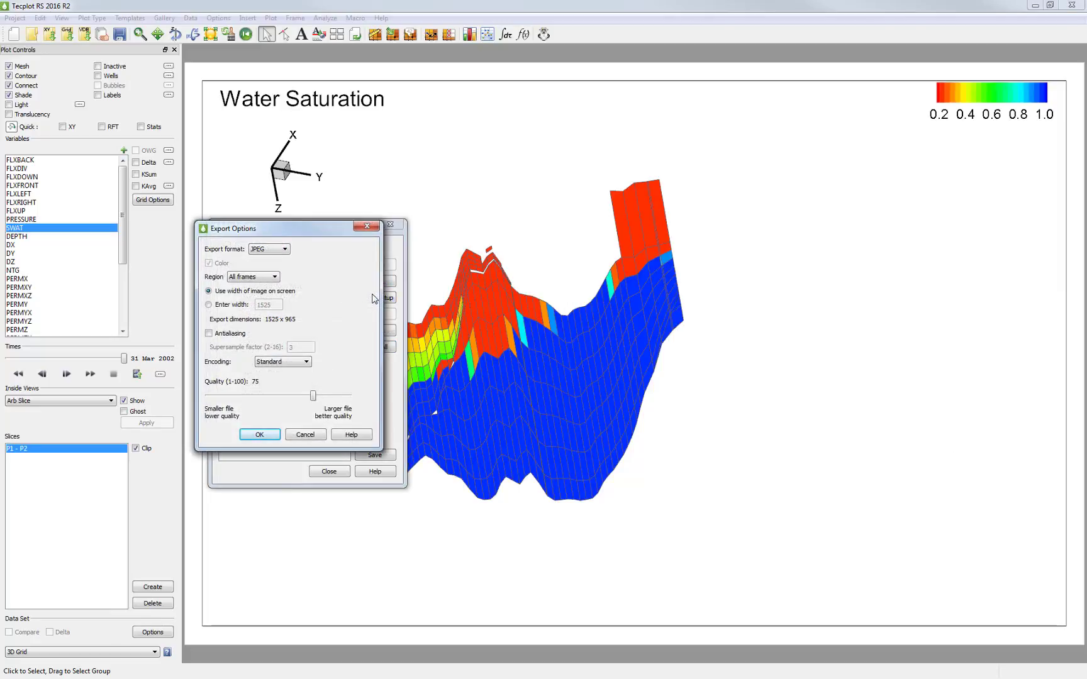